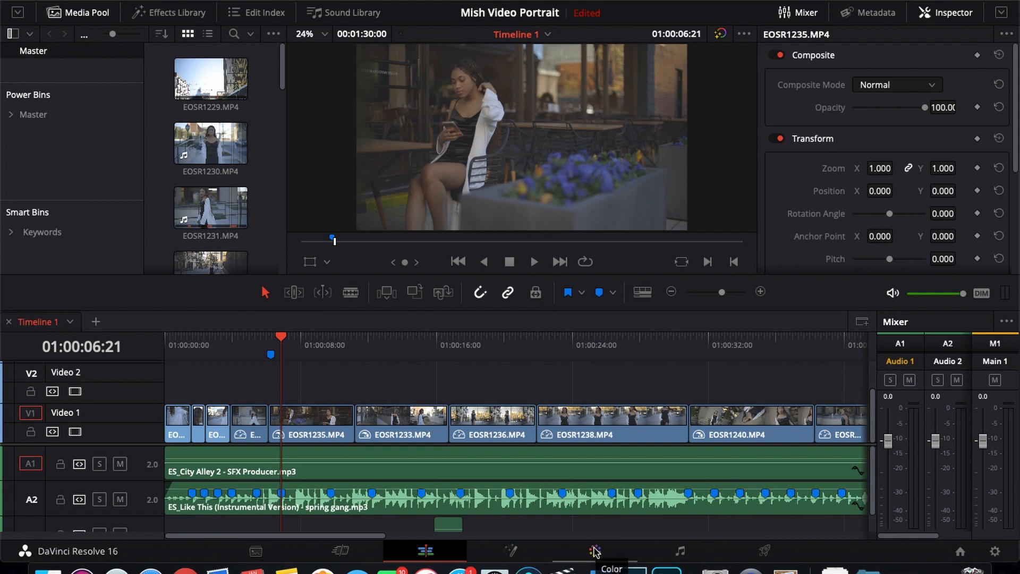
Step: Switch to the Color page to grade the Mish Video Portrait clip
{"action": "left_click", "coordinate": [593, 551]}
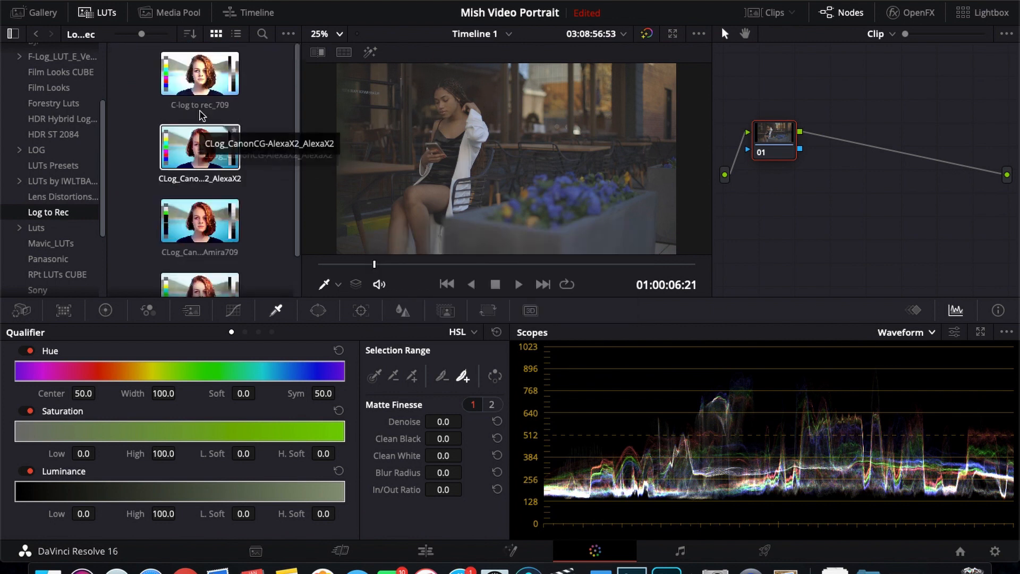
Step: Apply the C-log to Rec.709 LUT to node 01 for normal contrast
{"action": "left_click", "coordinate": [200, 71]}
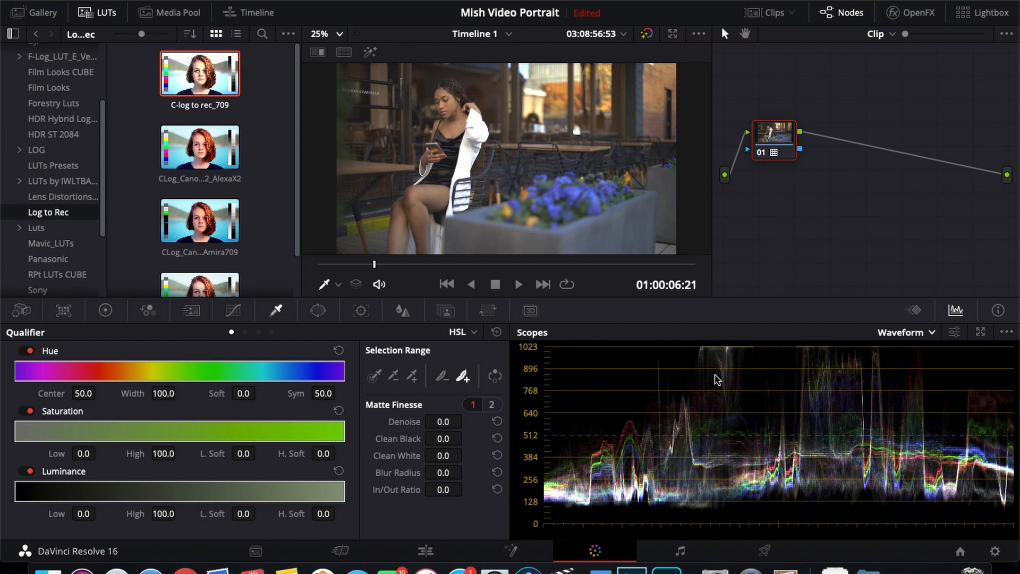
{"action": "mouse_move", "coordinate": [766, 374]}
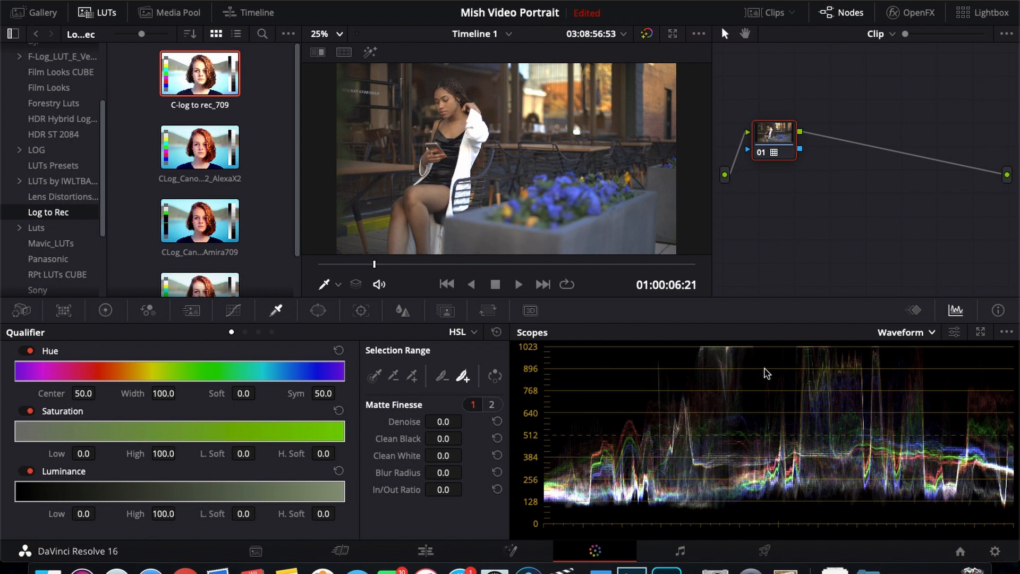
{"action": "mouse_move", "coordinate": [704, 497]}
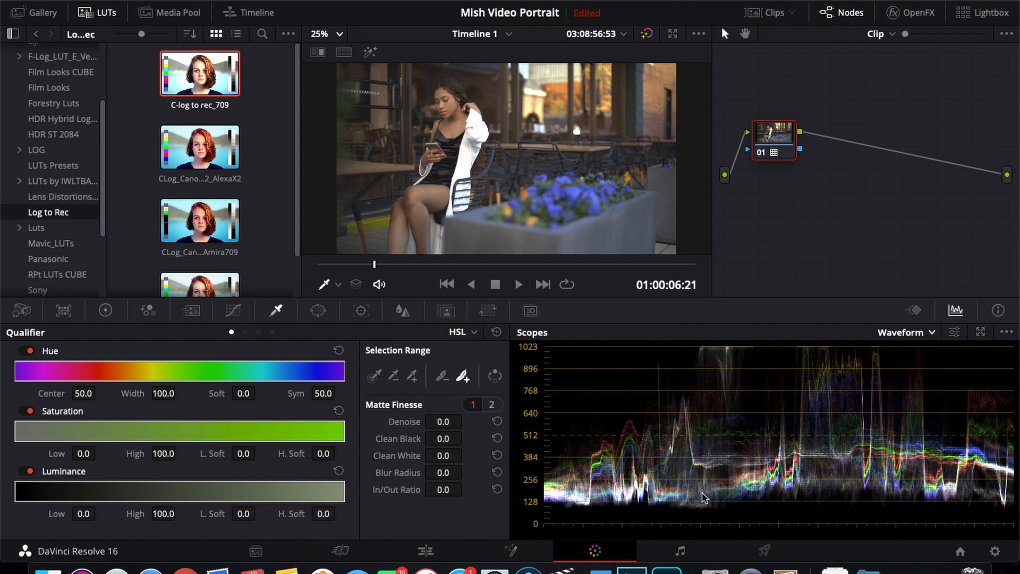
{"action": "mouse_move", "coordinate": [713, 495]}
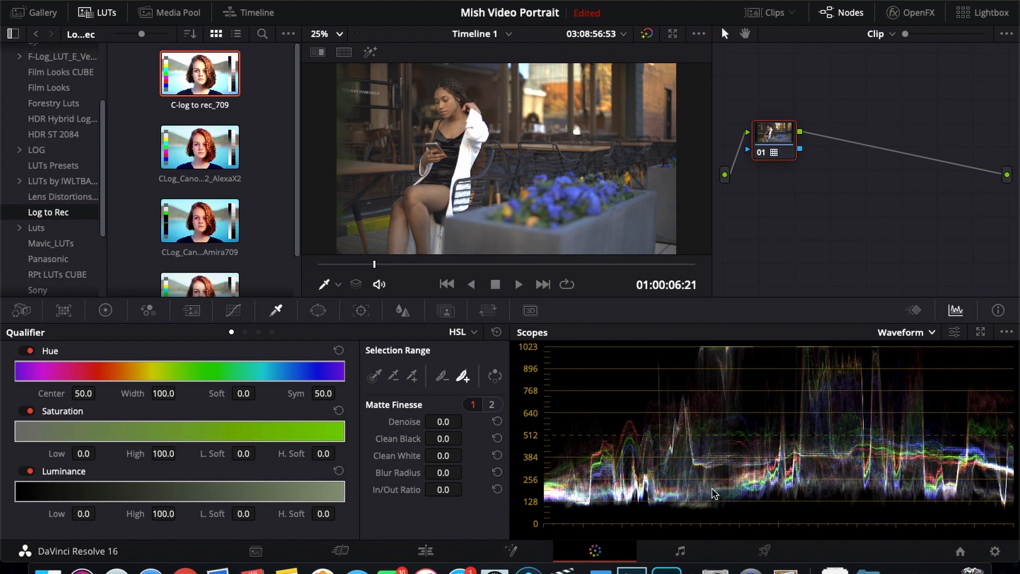
{"action": "mouse_move", "coordinate": [679, 508]}
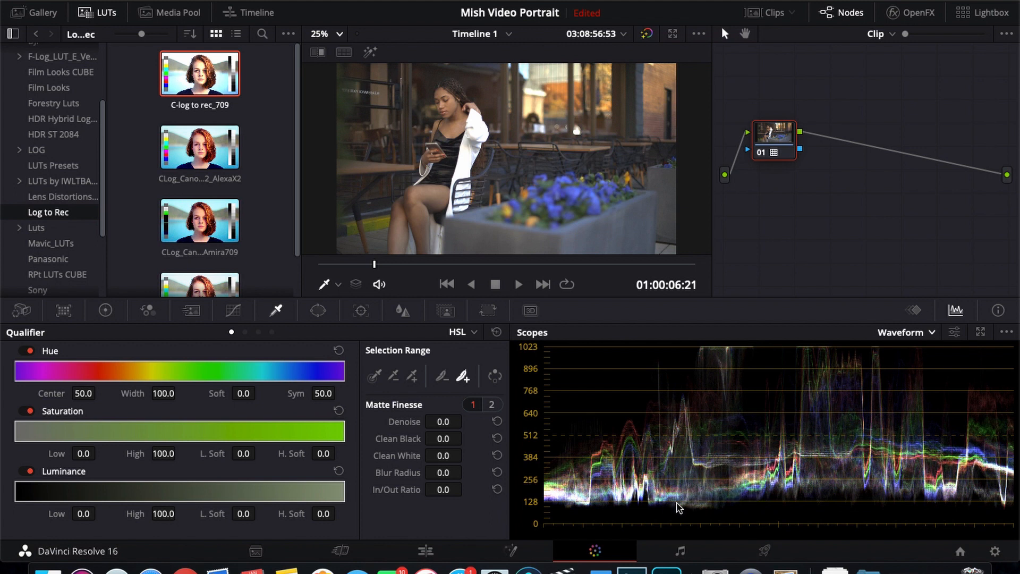
{"action": "mouse_move", "coordinate": [671, 528]}
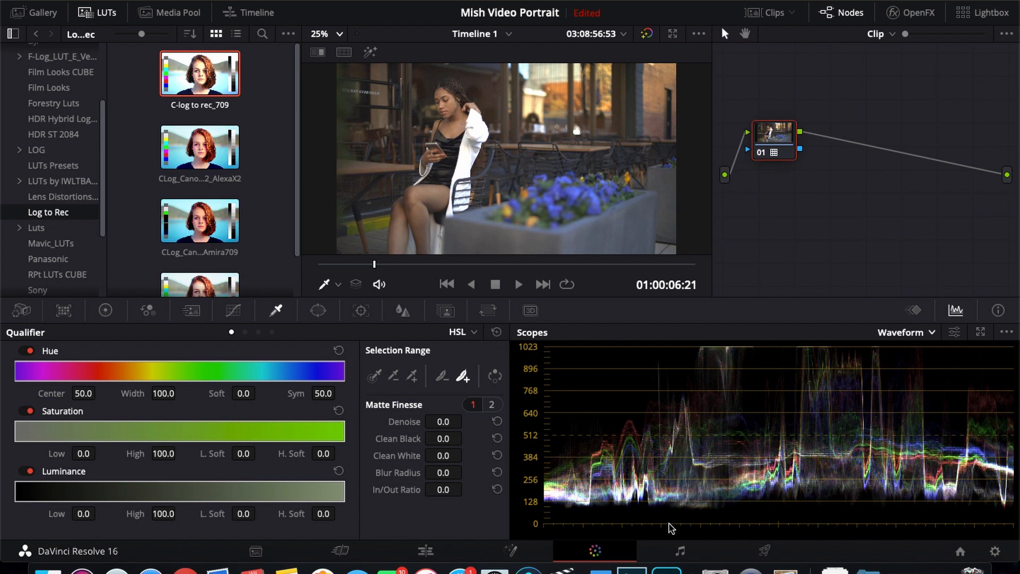
{"action": "mouse_move", "coordinate": [711, 356]}
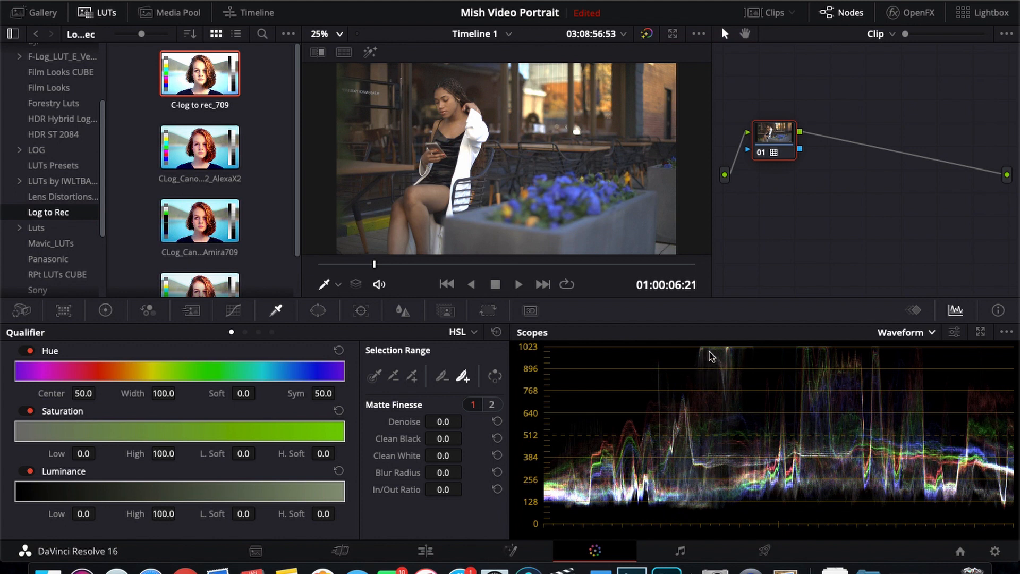
{"action": "mouse_move", "coordinate": [681, 359]}
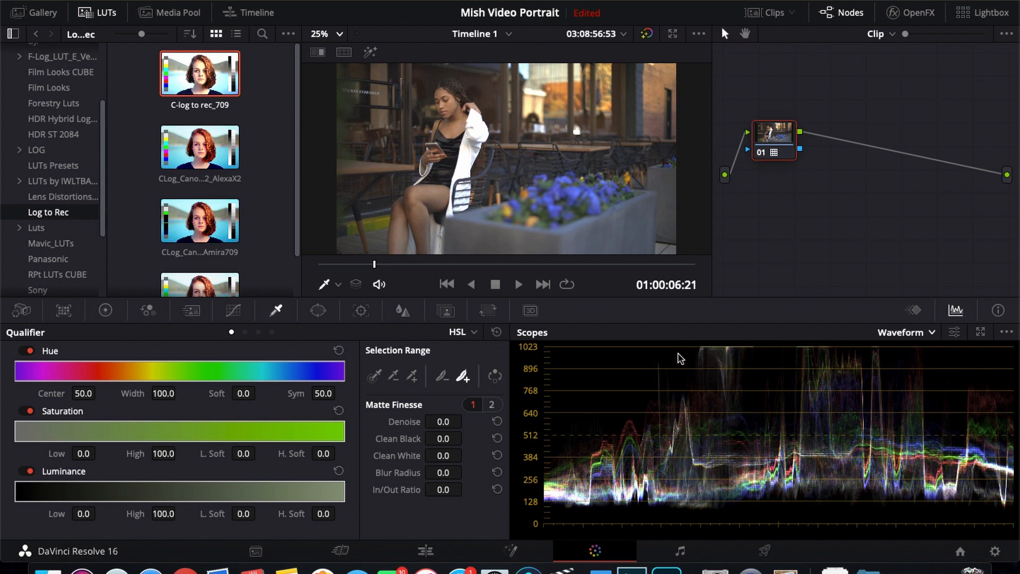
{"action": "mouse_move", "coordinate": [646, 358]}
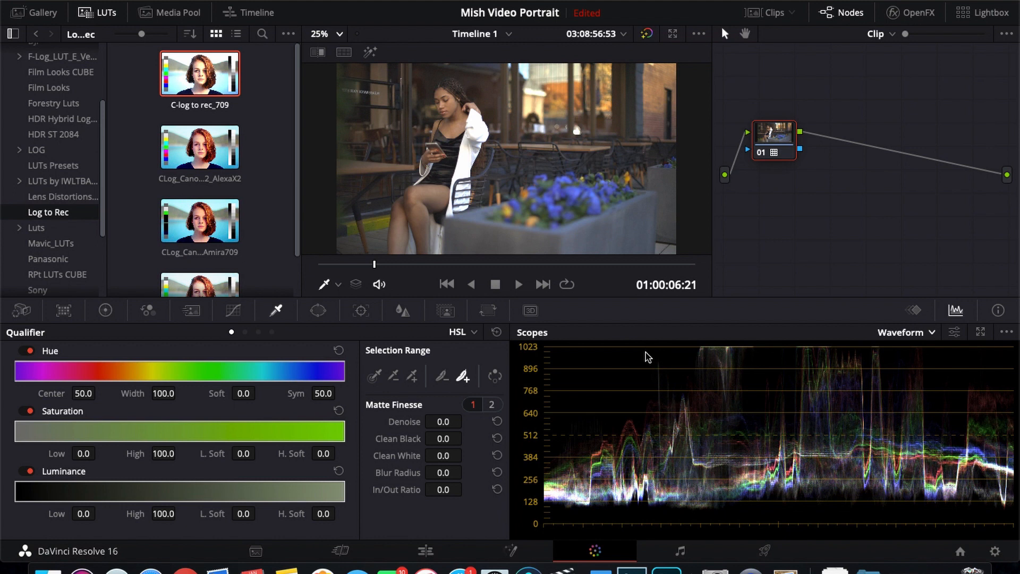
{"action": "mouse_move", "coordinate": [308, 360]}
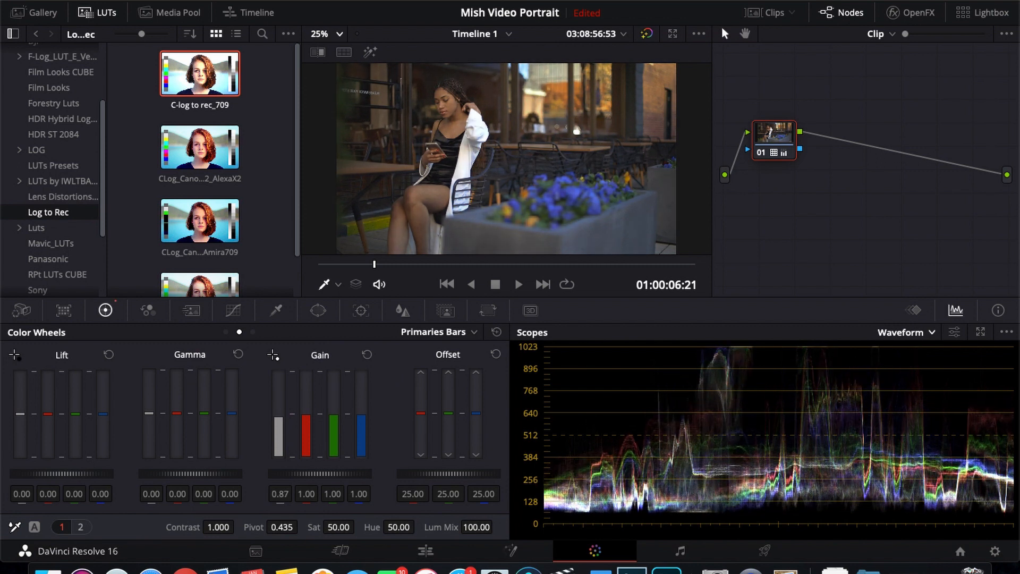
Step: Pull node 01's master Gain down to 0.80 to lower the highlights
{"action": "left_click_drag", "start_coordinate": [280, 416], "coordinate": [280, 429]}
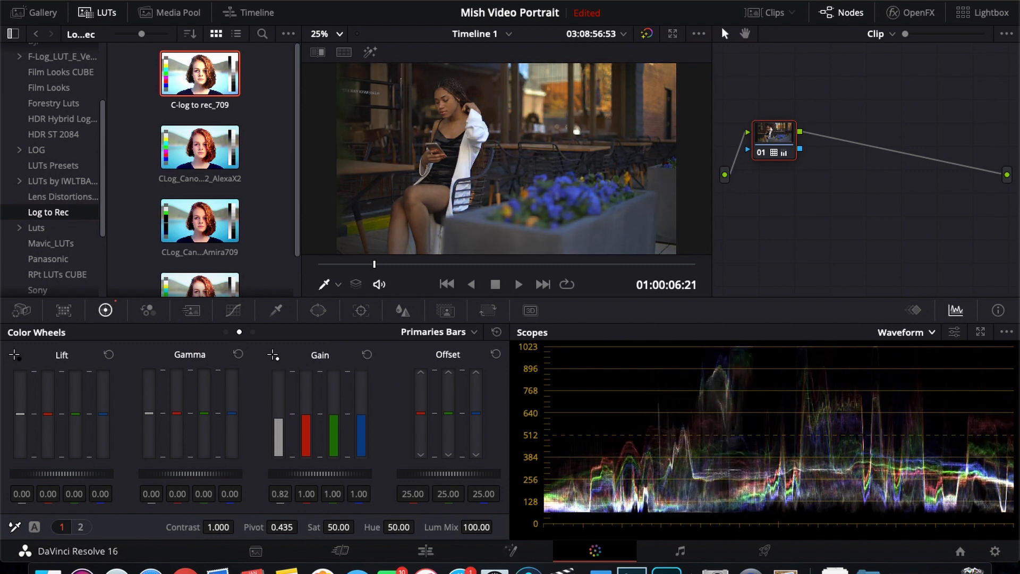
{"action": "left_click_drag", "start_coordinate": [273, 410], "coordinate": [273, 416]}
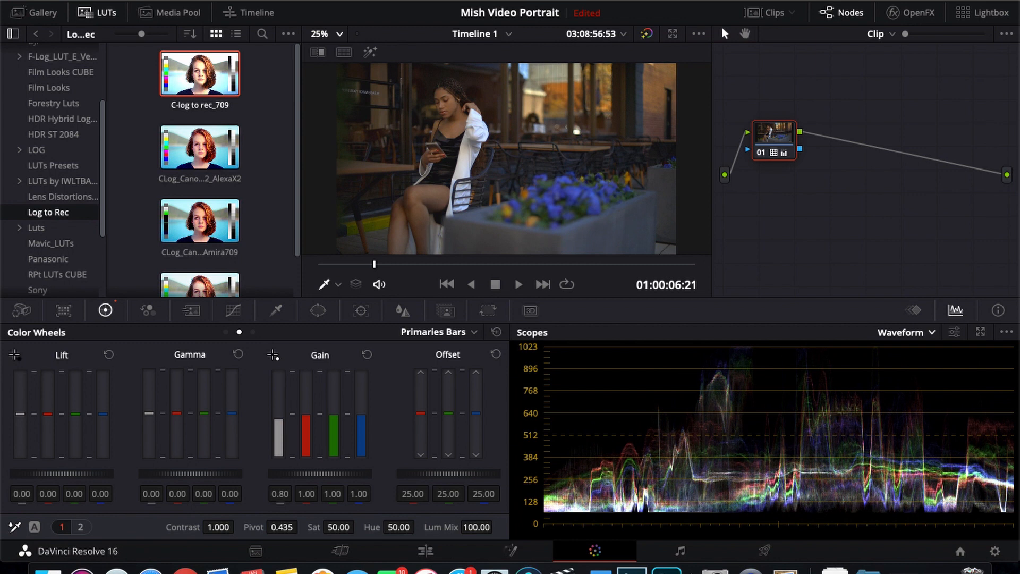
{"action": "mouse_move", "coordinate": [275, 420]}
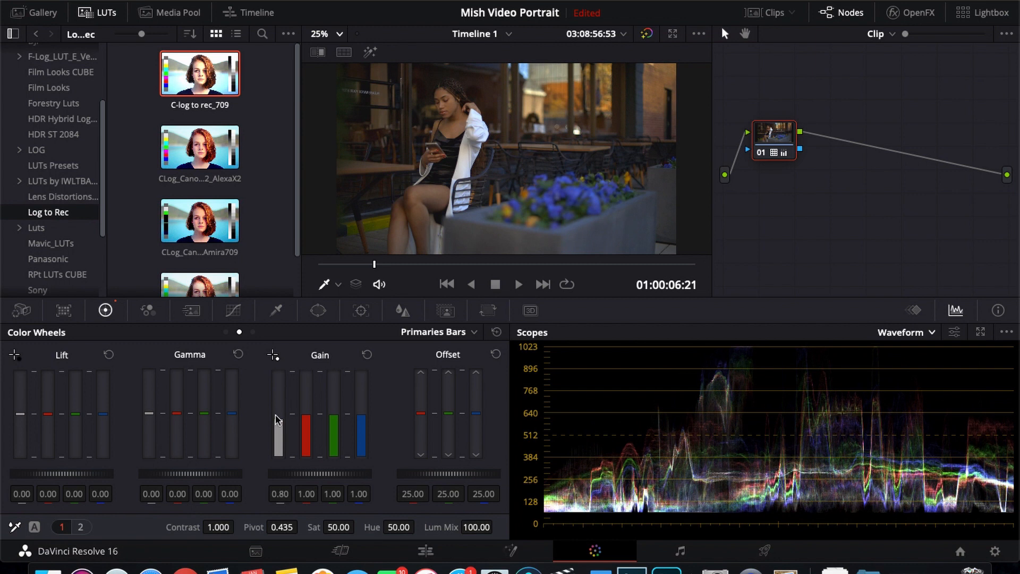
{"action": "mouse_move", "coordinate": [735, 384]}
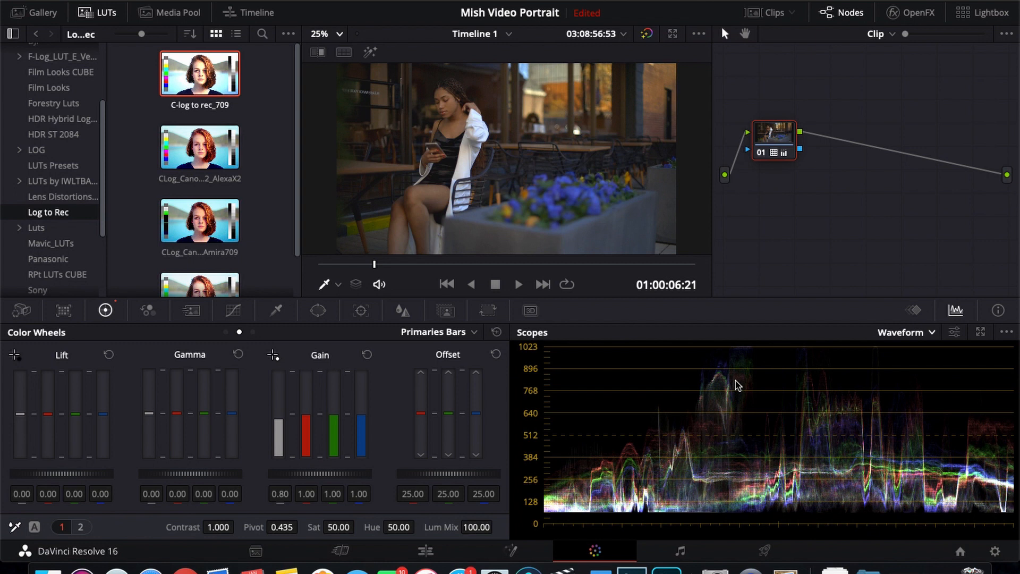
{"action": "mouse_move", "coordinate": [679, 517]}
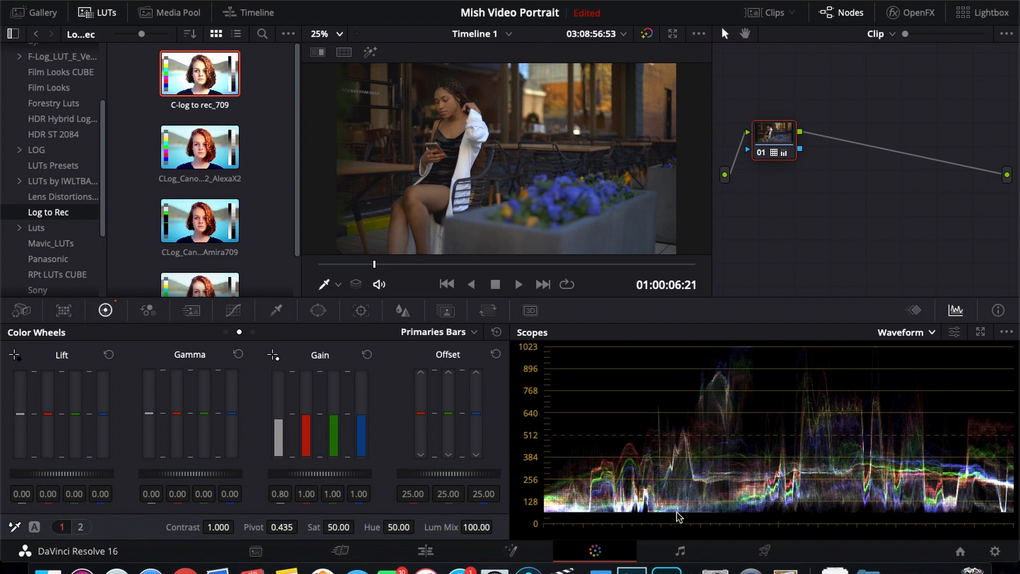
{"action": "mouse_move", "coordinate": [819, 513]}
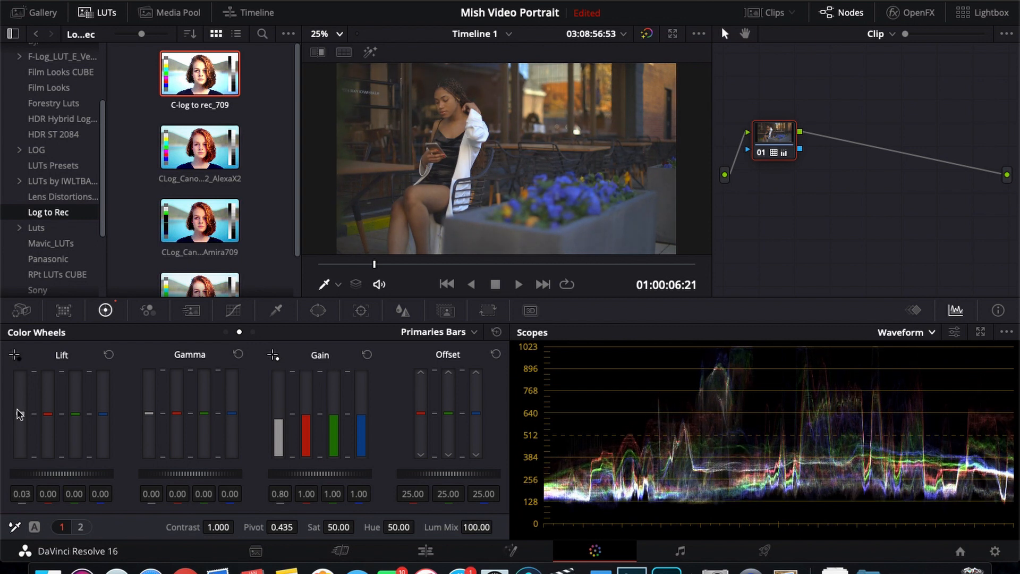
{"action": "mouse_move", "coordinate": [839, 159]}
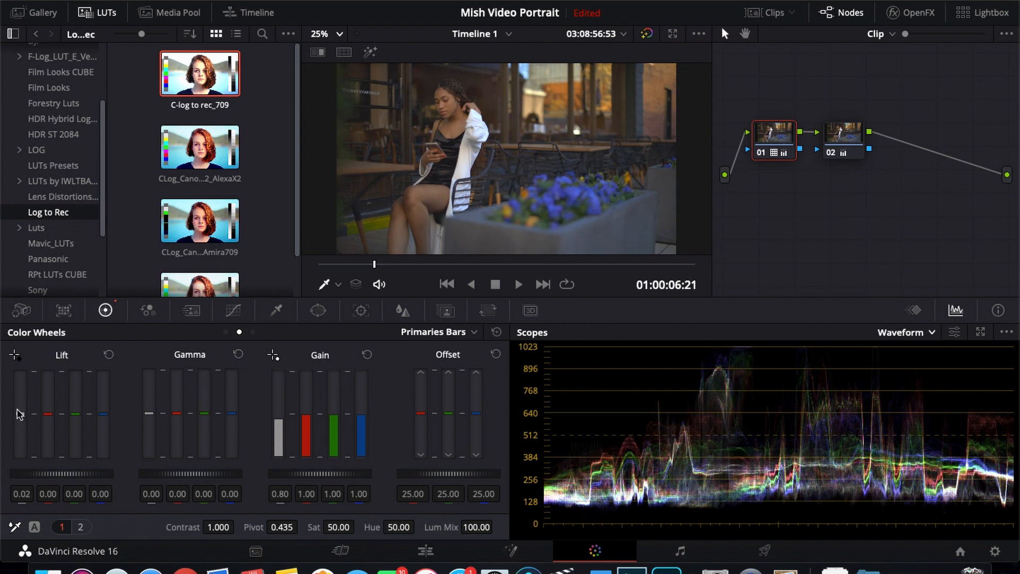
Step: Select node 02 and brighten its highlights with Gain at 1.10
{"action": "left_click", "coordinate": [842, 133]}
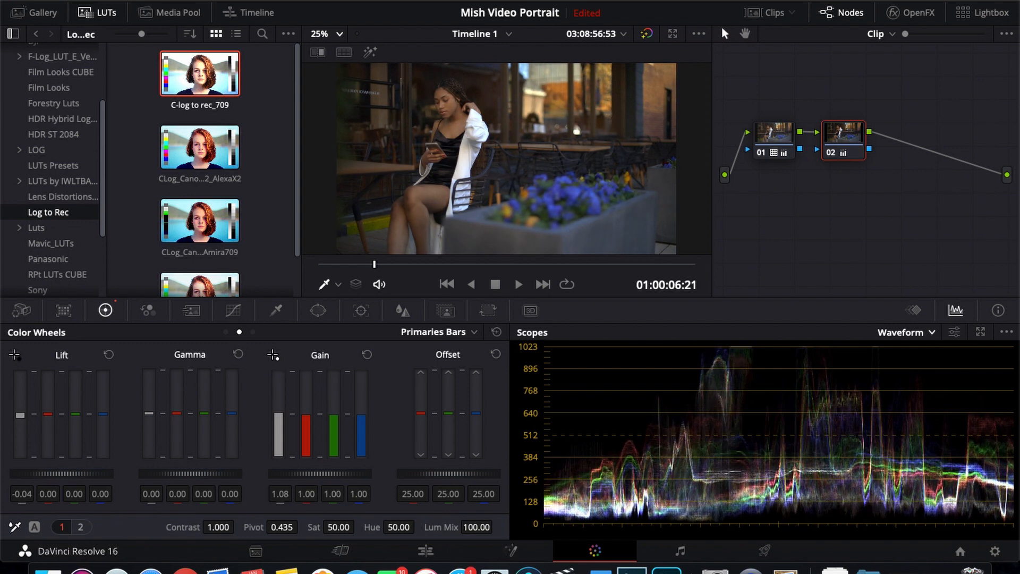
{"action": "left_click_drag", "start_coordinate": [278, 435], "coordinate": [276, 414]}
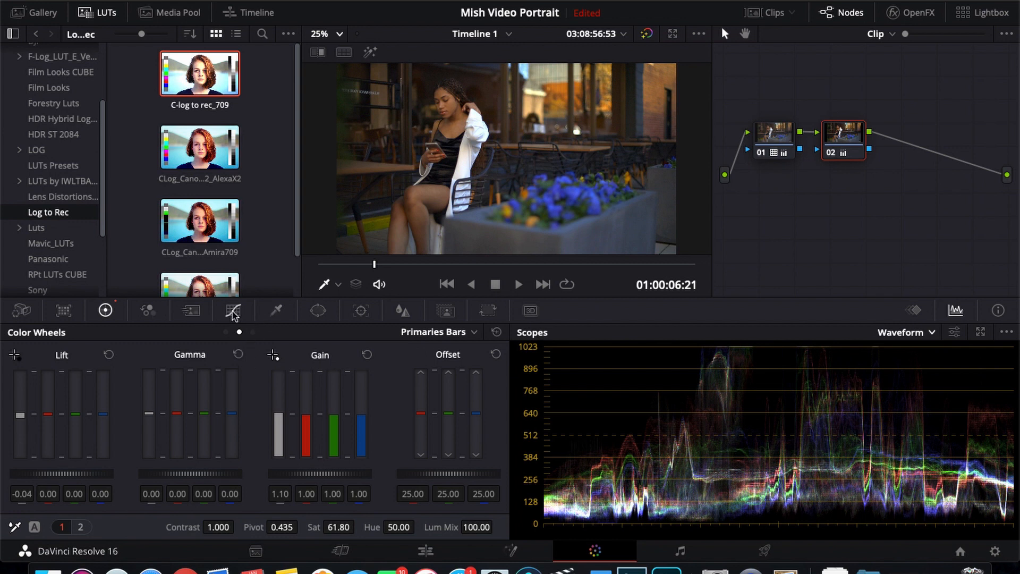
Step: Darken node 02's shadows with a custom luma curve and compare using Bypass
{"action": "left_click", "coordinate": [233, 310]}
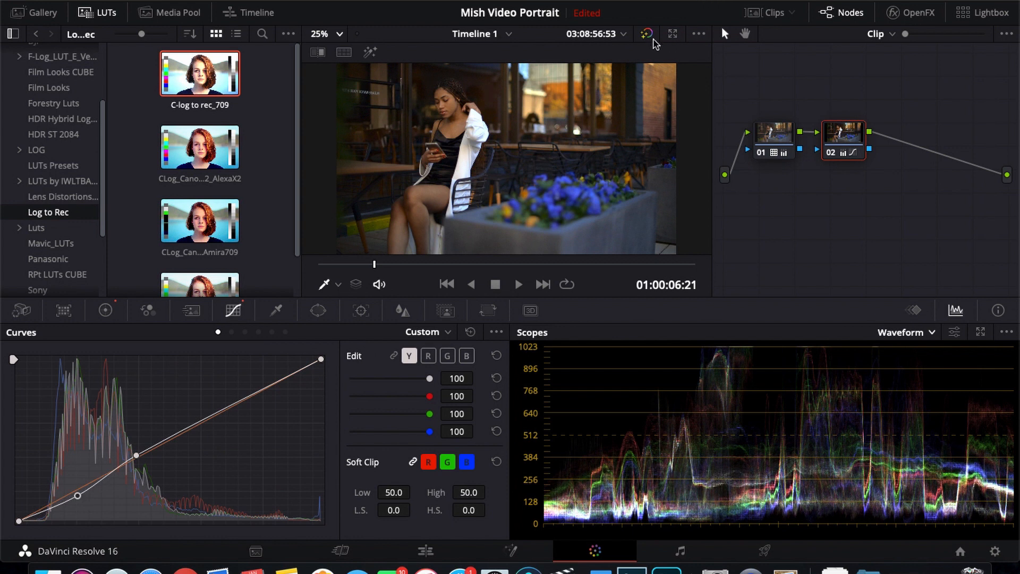
{"action": "mouse_move", "coordinate": [646, 34]}
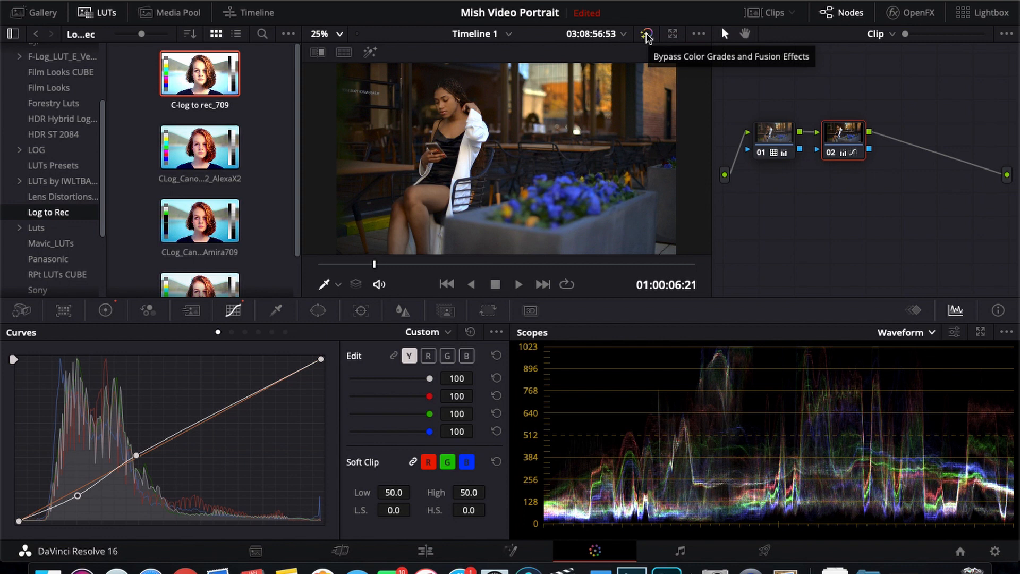
{"action": "left_click", "coordinate": [645, 34]}
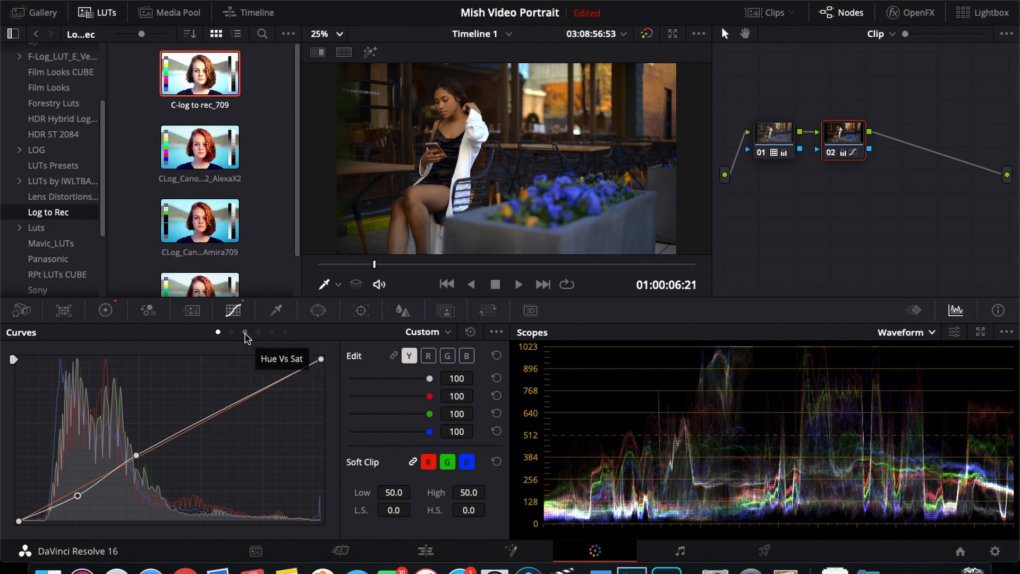
Step: Sample the blue flowers on a Hue vs Sat curve and desaturate blues to about 0.79
{"action": "left_click", "coordinate": [244, 332]}
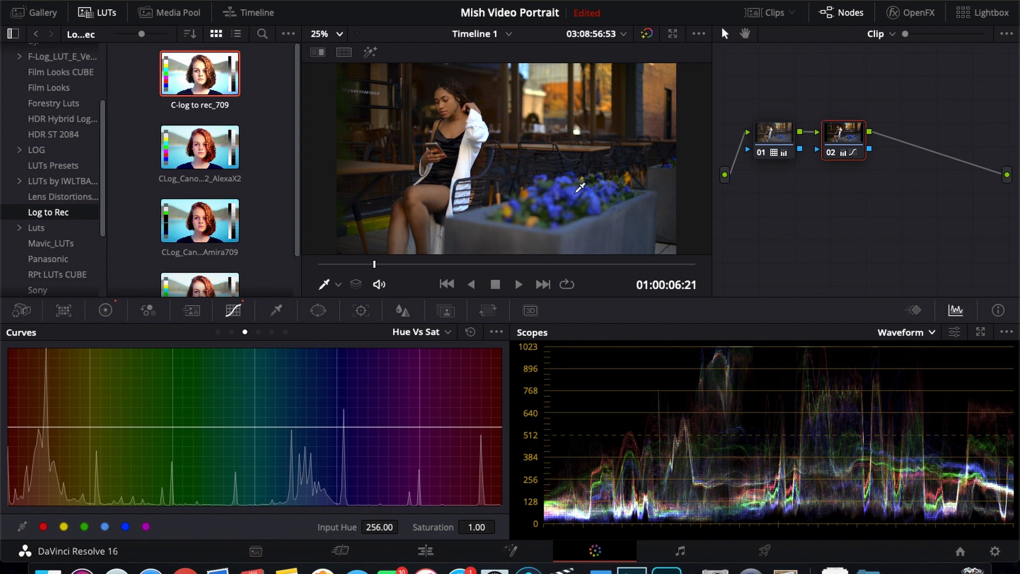
{"action": "left_click", "coordinate": [327, 426]}
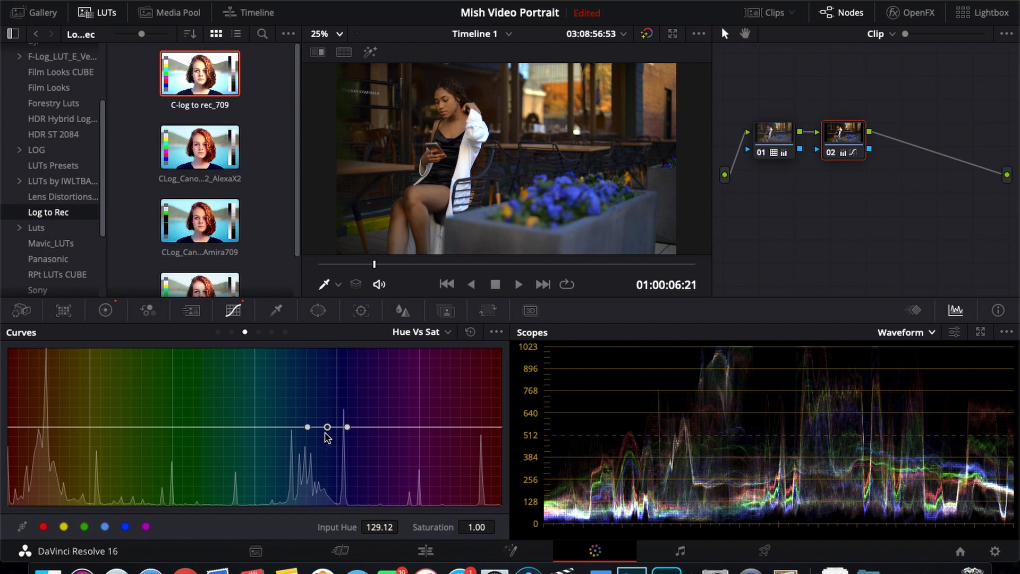
{"action": "left_click_drag", "start_coordinate": [327, 426], "coordinate": [327, 451]}
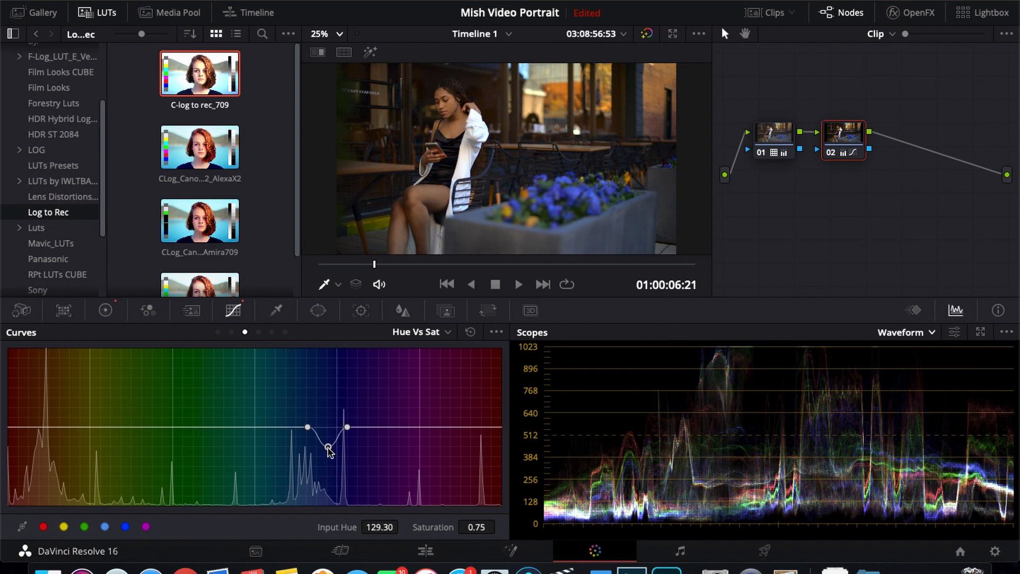
{"action": "left_click_drag", "start_coordinate": [330, 447], "coordinate": [330, 455]}
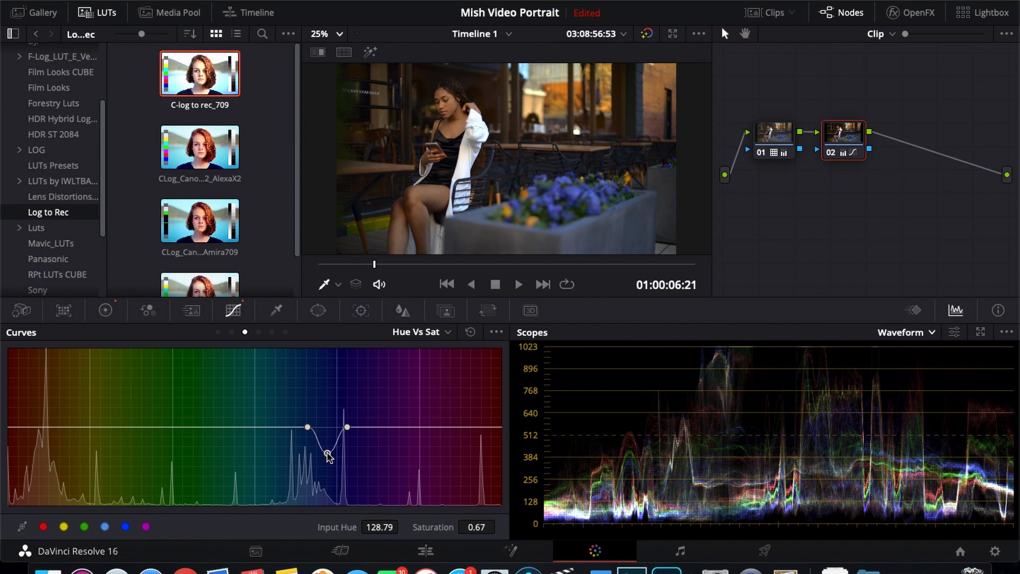
{"action": "left_click_drag", "start_coordinate": [327, 455], "coordinate": [327, 450]}
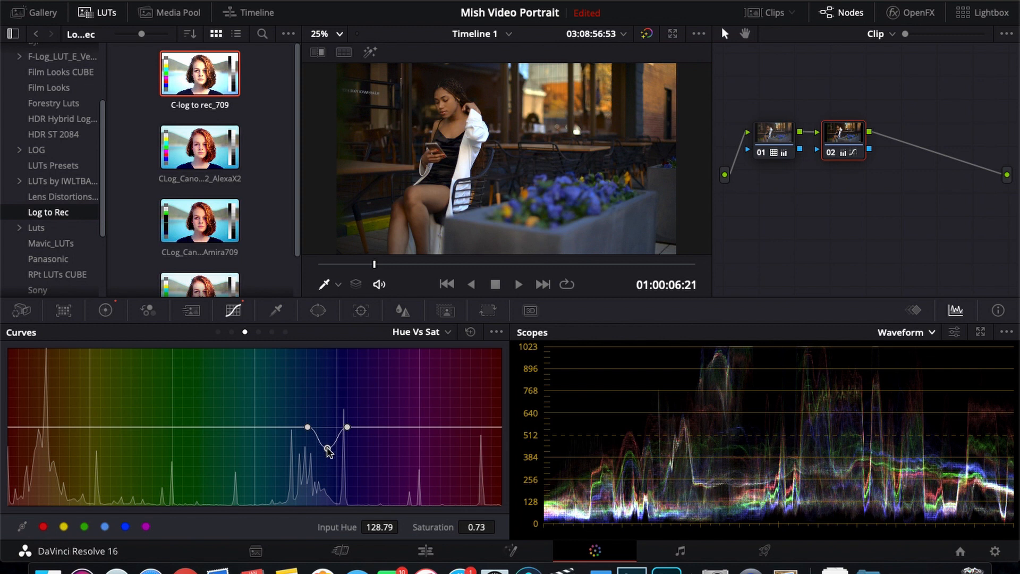
{"action": "left_click_drag", "start_coordinate": [328, 452], "coordinate": [327, 444]}
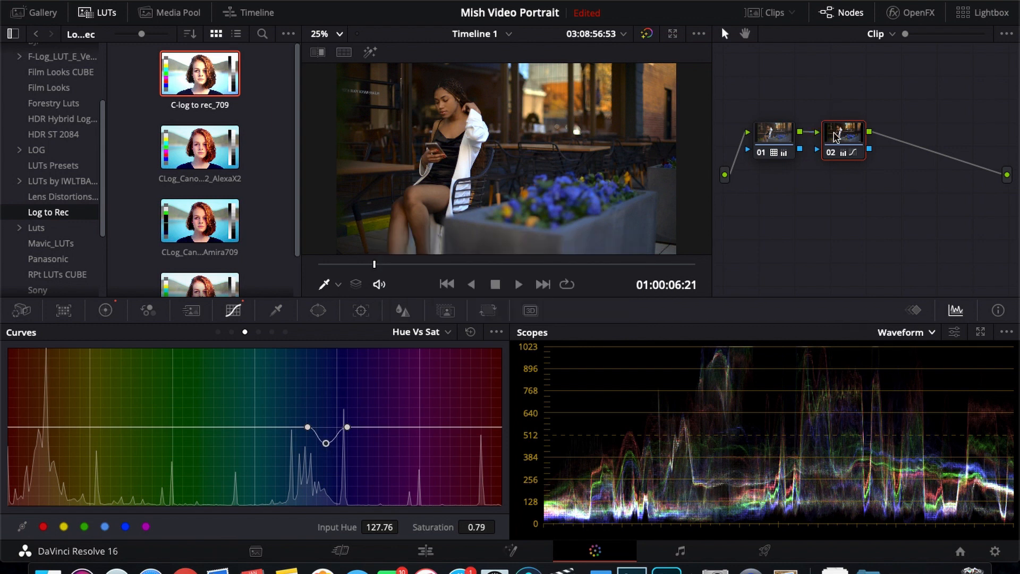
{"action": "mouse_move", "coordinate": [843, 137]}
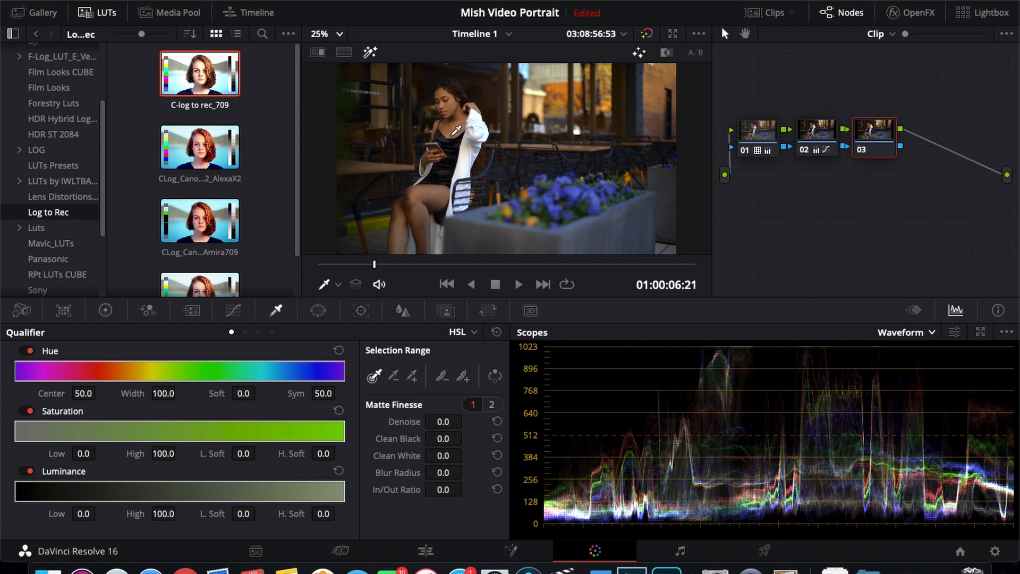
Step: Switch the scope to Vectorscope and sample the woman's skin tone
{"action": "left_click", "coordinate": [932, 333]}
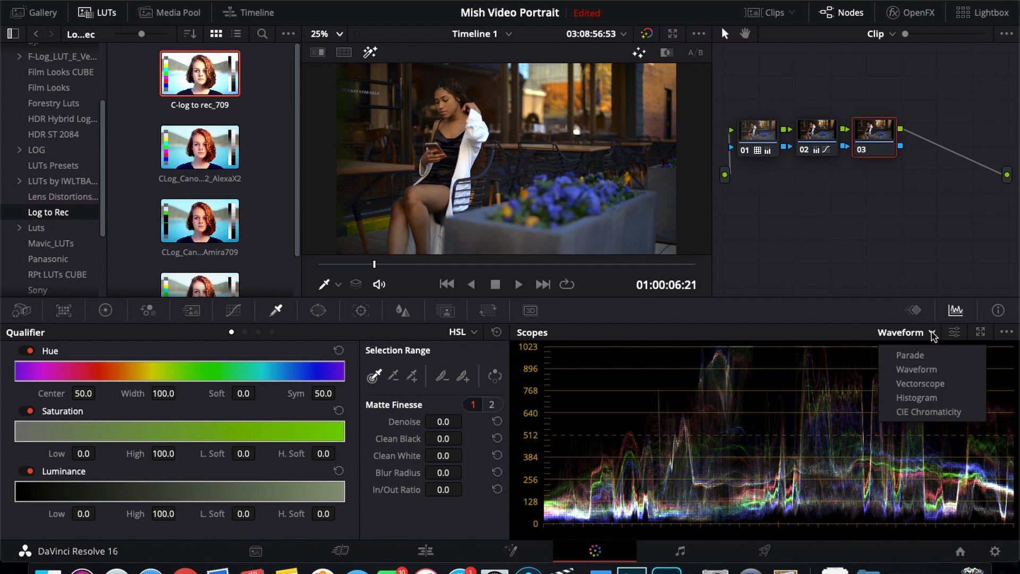
{"action": "mouse_move", "coordinate": [919, 383]}
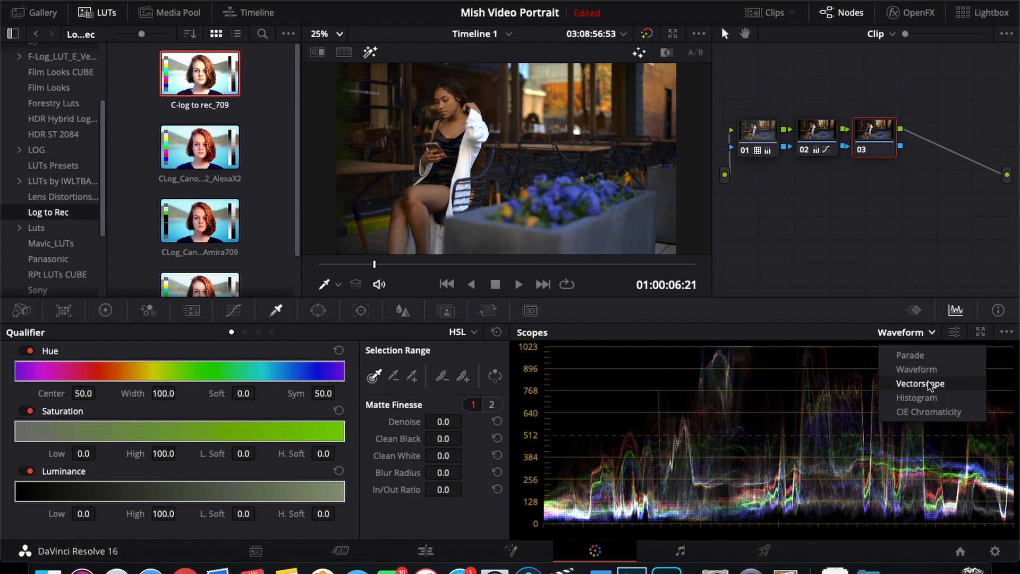
{"action": "left_click", "coordinate": [920, 383]}
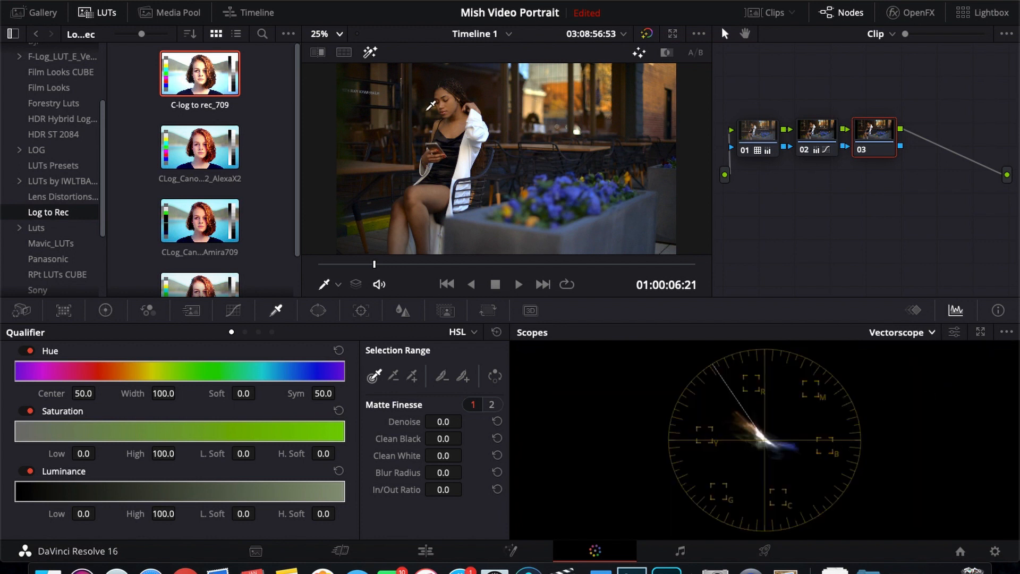
{"action": "left_click", "coordinate": [455, 102]}
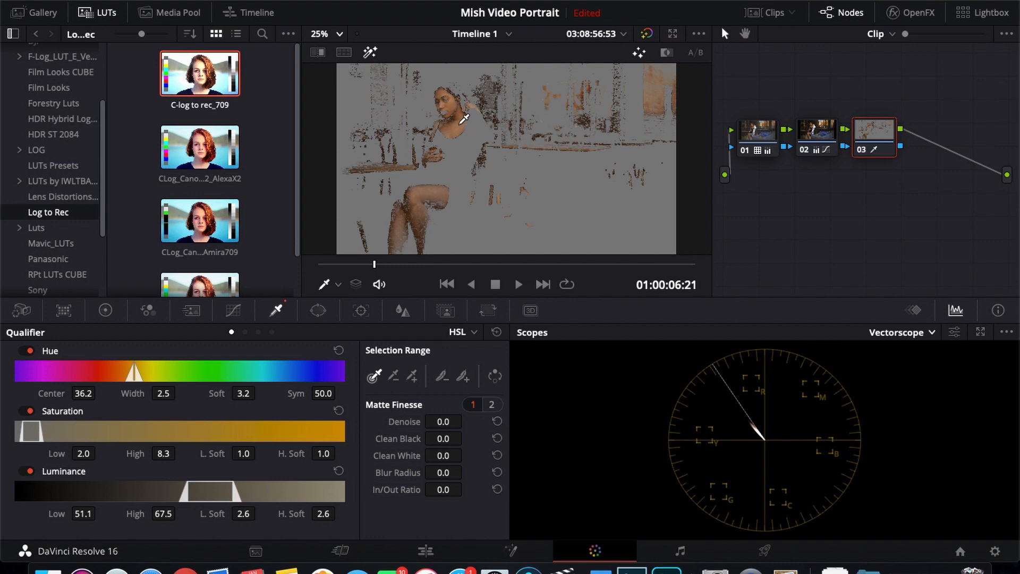
{"action": "mouse_move", "coordinate": [472, 134]}
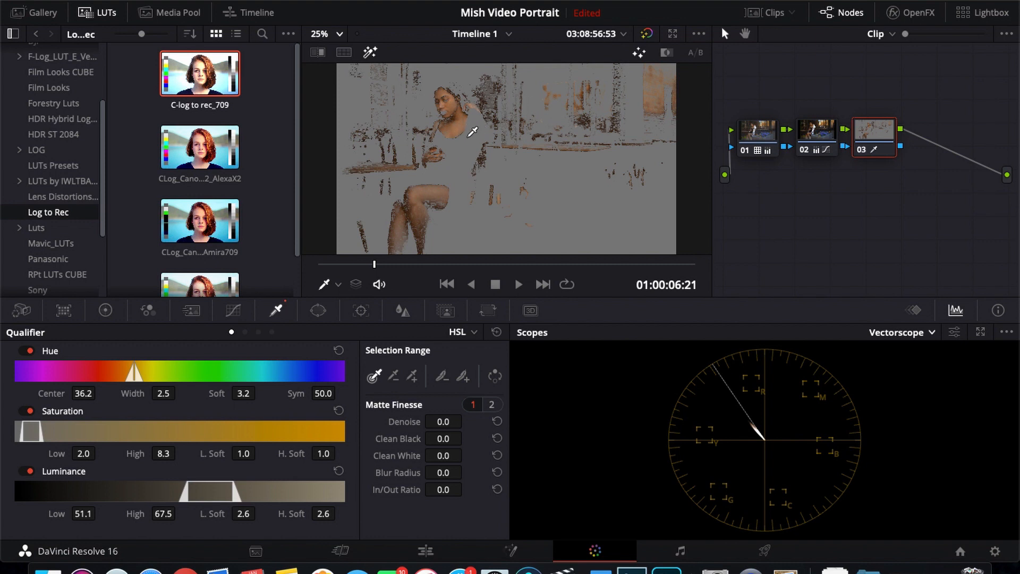
{"action": "mouse_move", "coordinate": [211, 370]}
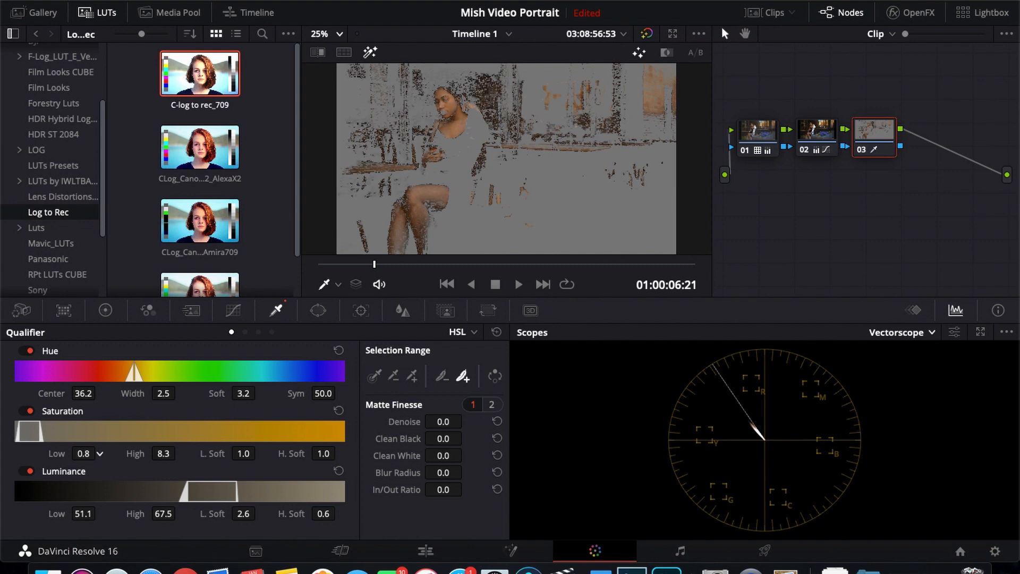
Step: Add more of the woman's skin areas to node 03's qualifier with Picker Plus
{"action": "left_click", "coordinate": [84, 453]}
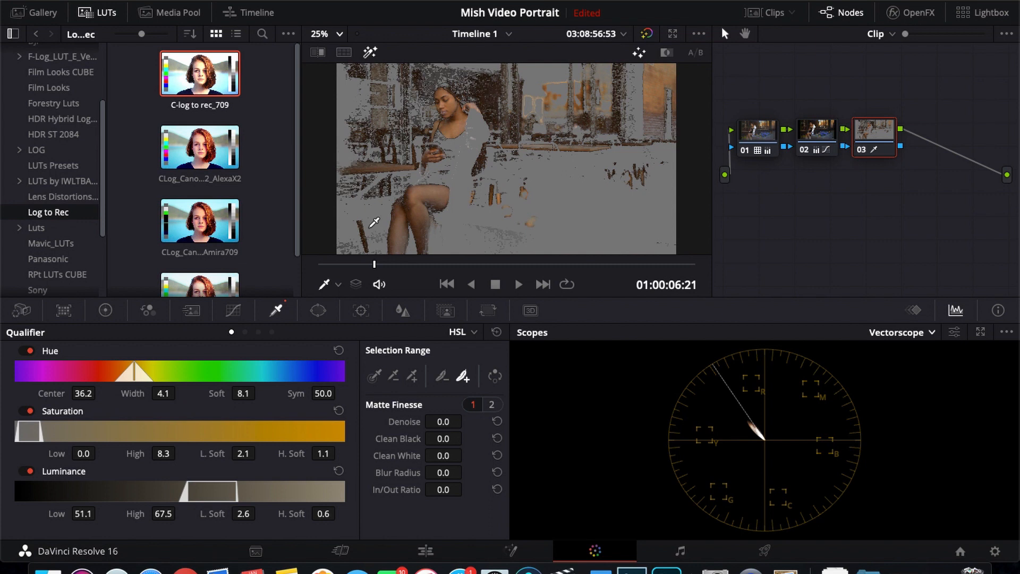
{"action": "mouse_move", "coordinate": [653, 160]}
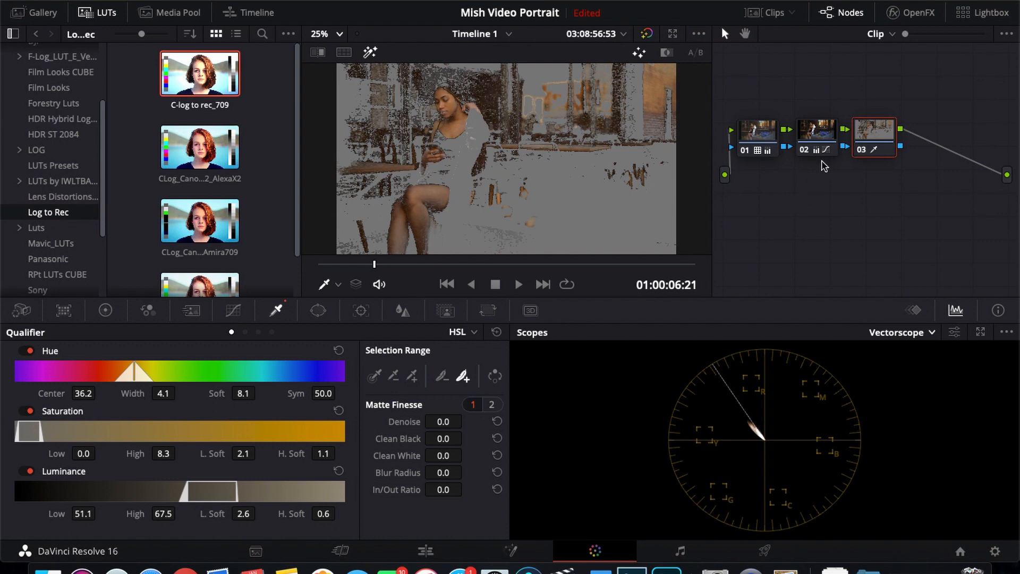
Step: Limit node 03 to a small circle window over the woman's face
{"action": "left_click", "coordinate": [318, 310]}
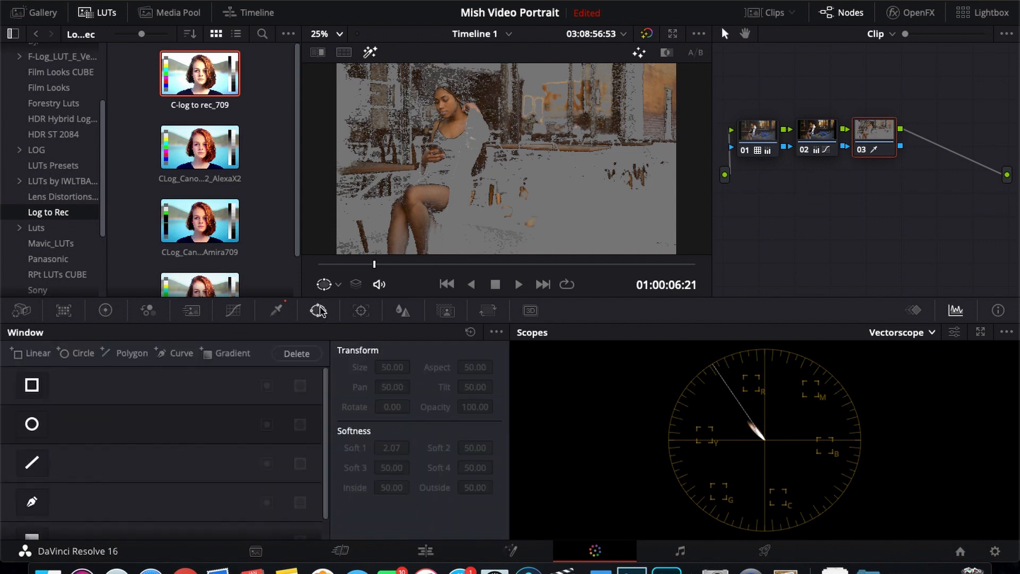
{"action": "left_click", "coordinate": [31, 423]}
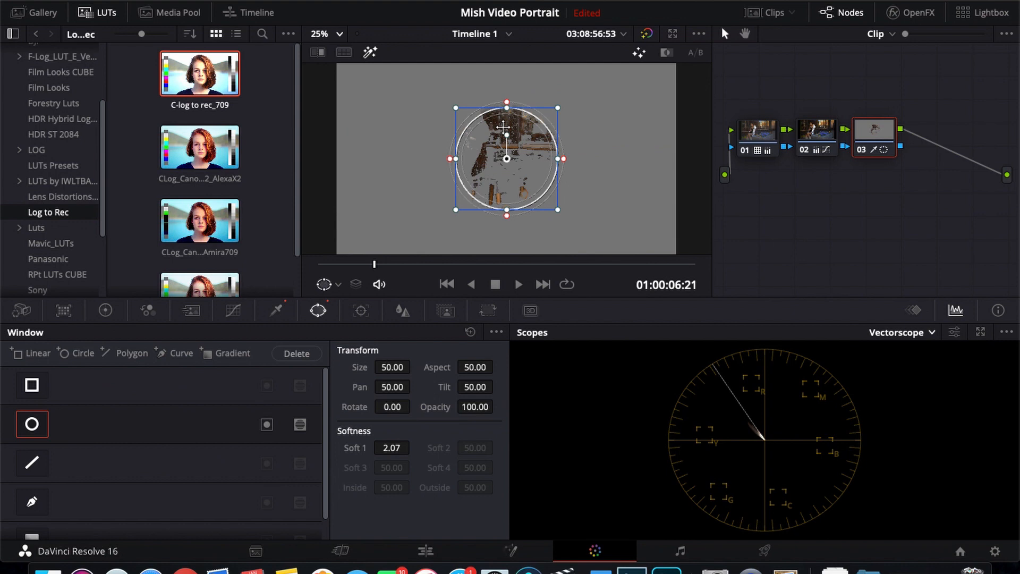
{"action": "left_click_drag", "start_coordinate": [507, 158], "coordinate": [453, 124]}
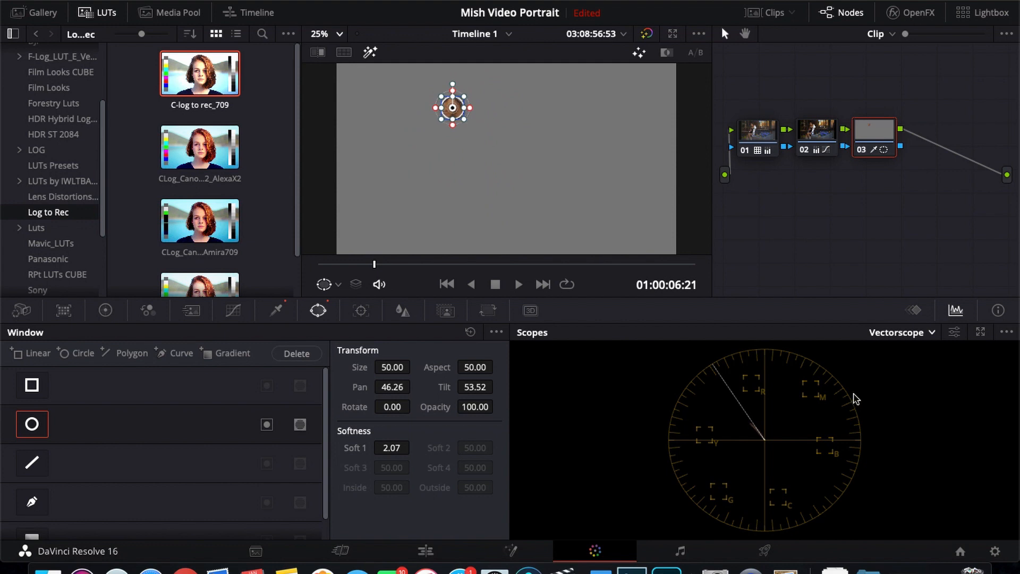
{"action": "mouse_move", "coordinate": [753, 432]}
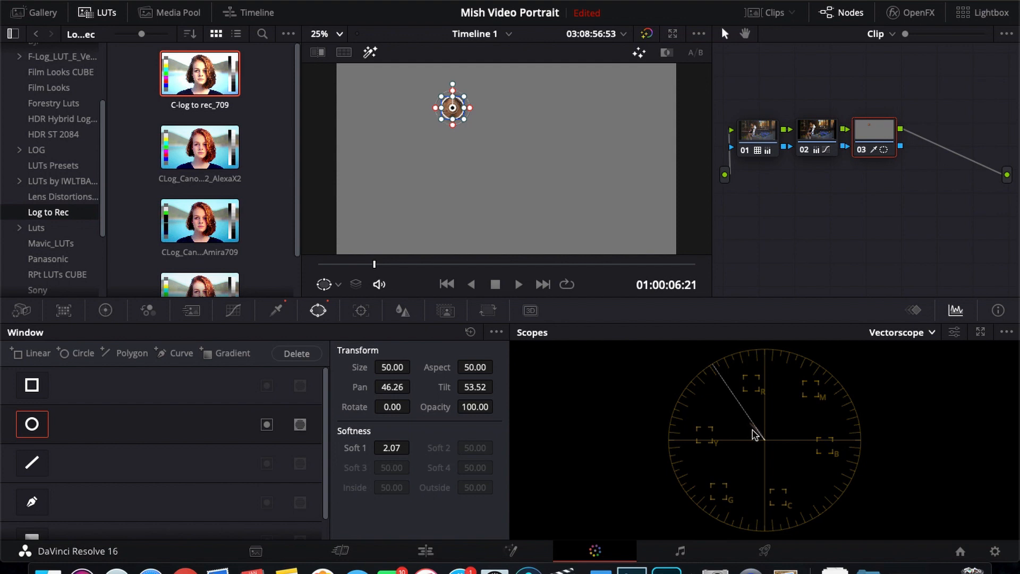
{"action": "mouse_move", "coordinate": [756, 432]}
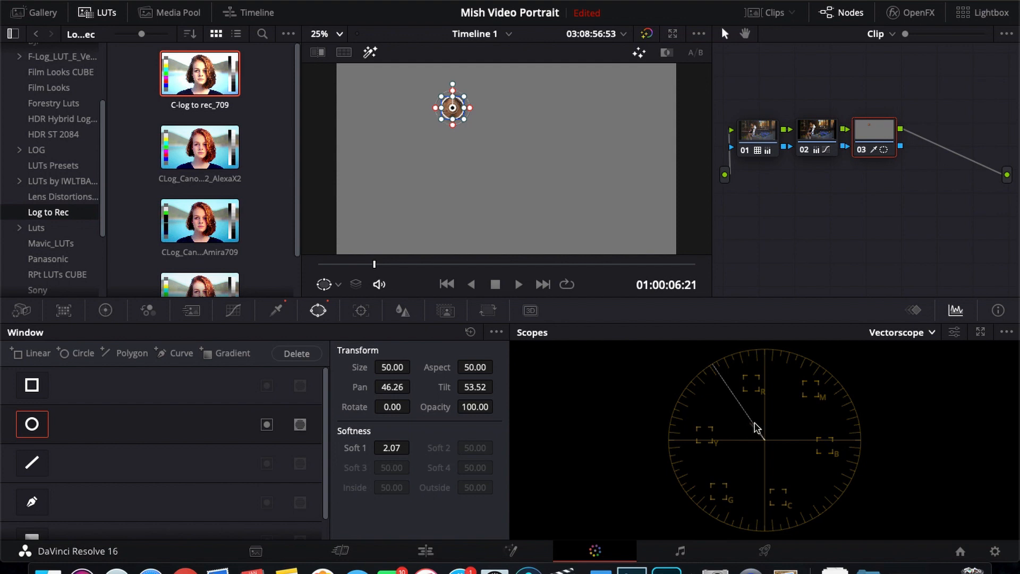
{"action": "mouse_move", "coordinate": [177, 334]}
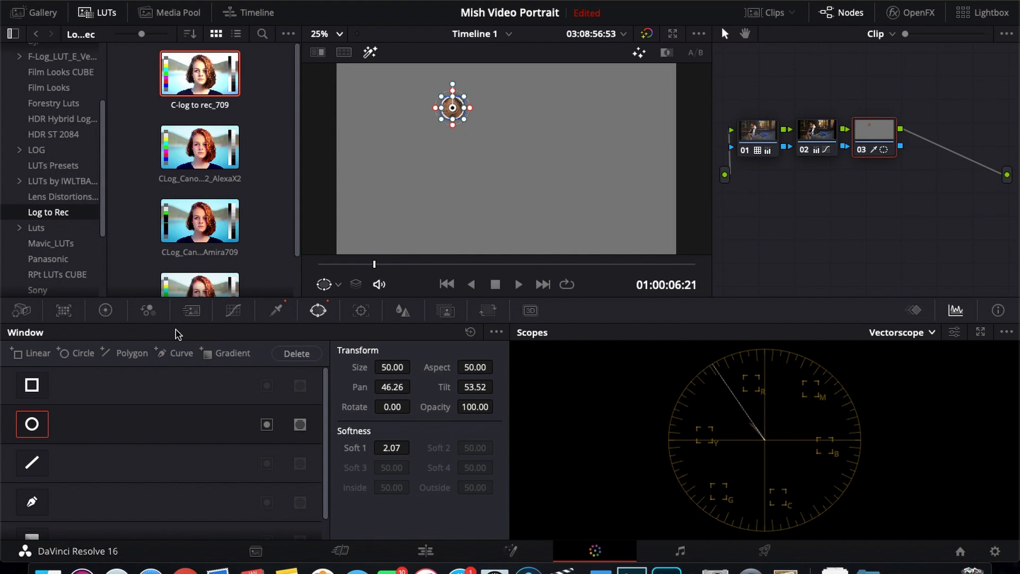
Step: Shift node 03's Offset toward magenta (26.56, 24.29, 27.07)
{"action": "left_click", "coordinate": [104, 310]}
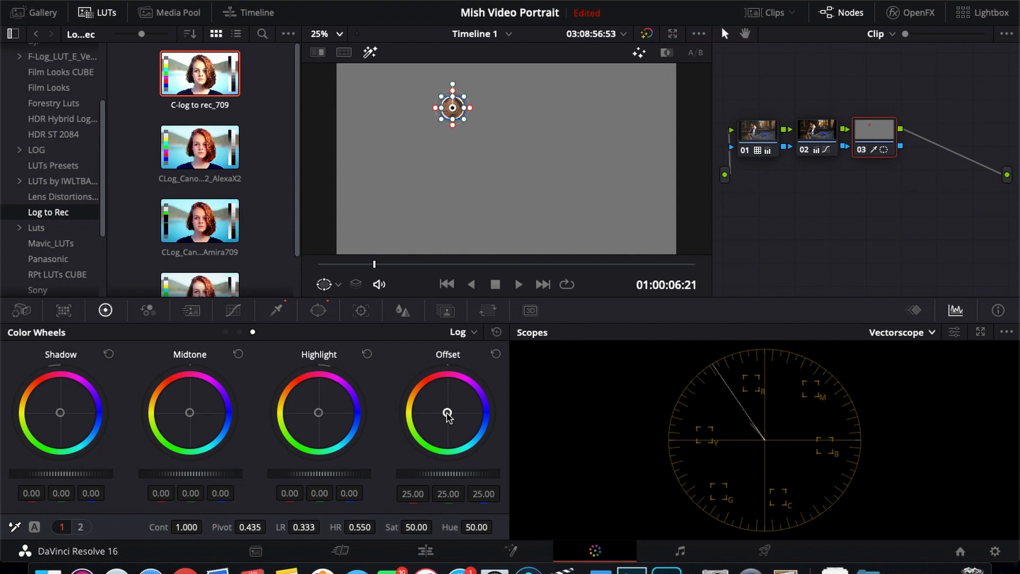
{"action": "left_click_drag", "start_coordinate": [447, 414], "coordinate": [448, 411]}
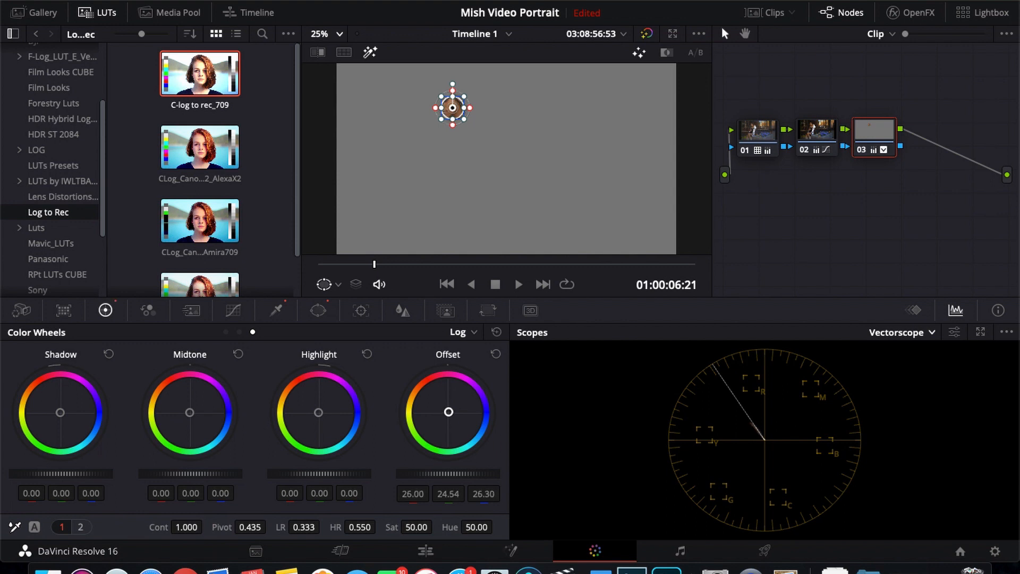
{"action": "left_click_drag", "start_coordinate": [448, 411], "coordinate": [450, 414]}
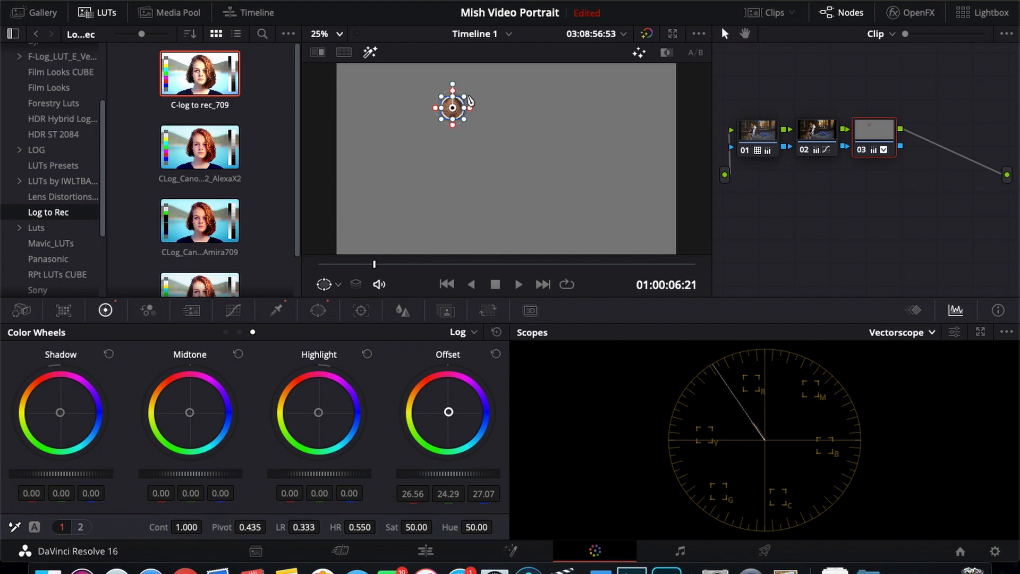
{"action": "left_click", "coordinate": [319, 310]}
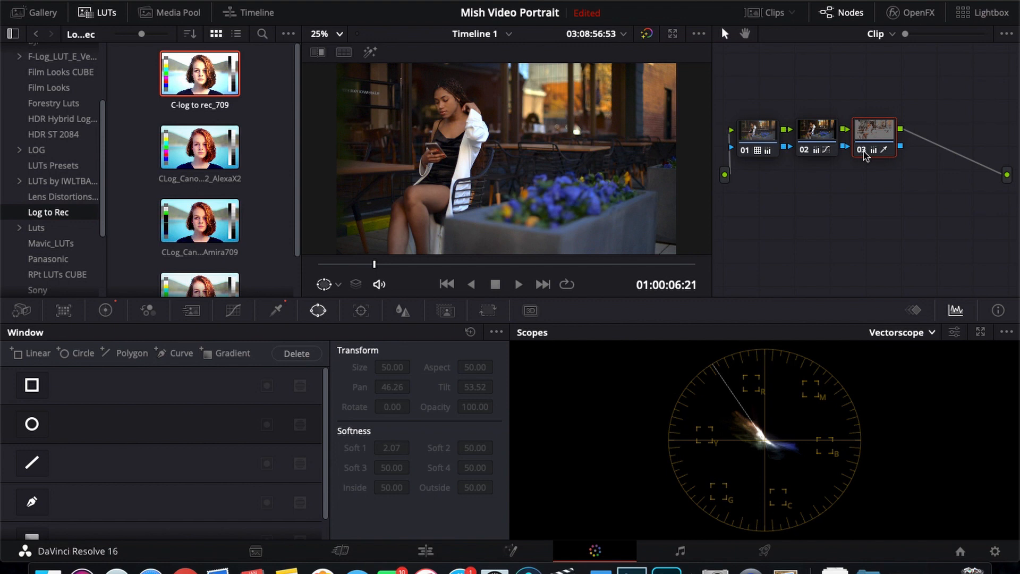
{"action": "mouse_move", "coordinate": [873, 149]}
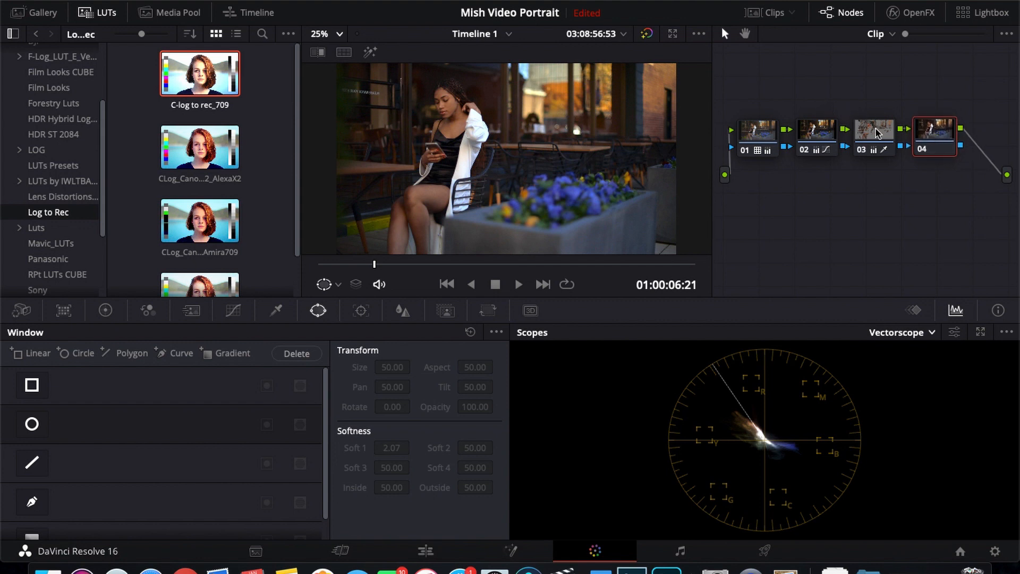
Step: Show node 04's custom curves, still a straight diagonal line
{"action": "left_click", "coordinate": [232, 310]}
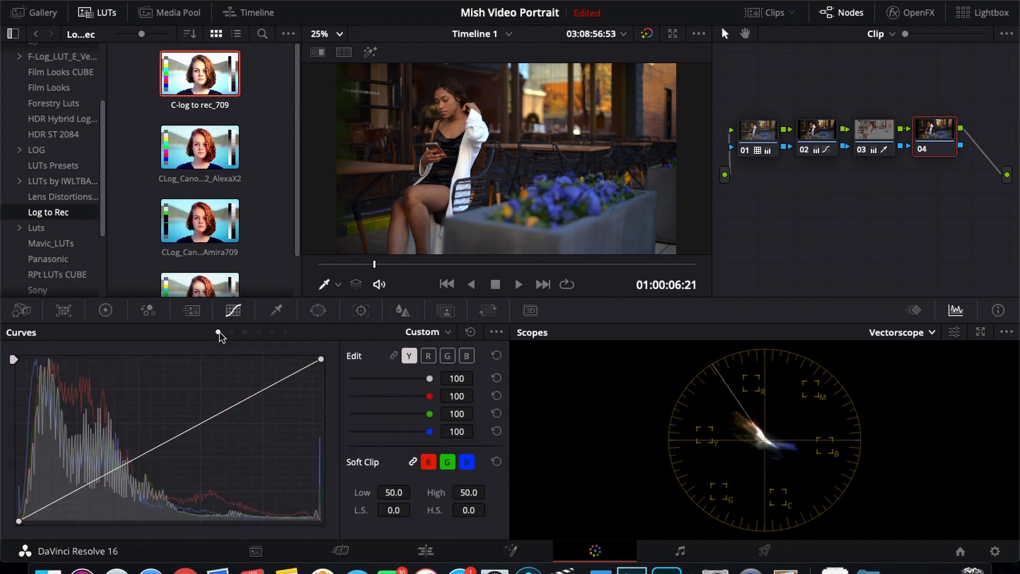
{"action": "left_click", "coordinate": [466, 356]}
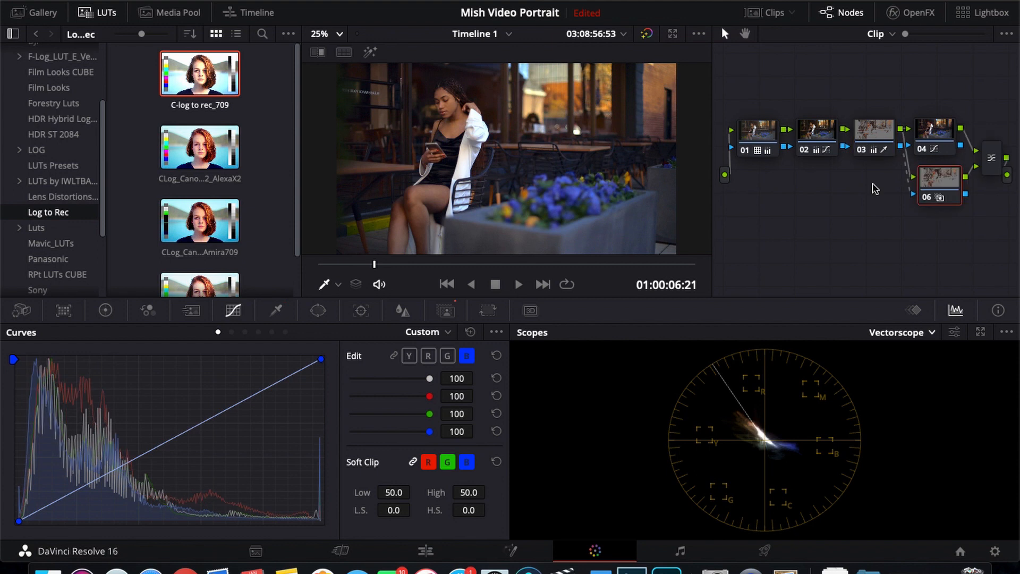
{"action": "mouse_move", "coordinate": [872, 138]}
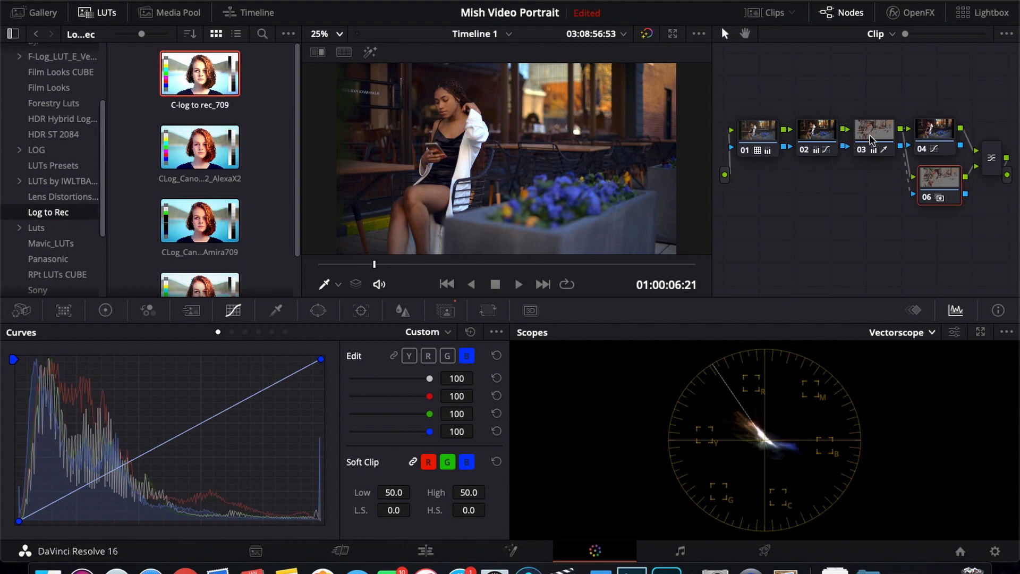
{"action": "mouse_move", "coordinate": [936, 184]}
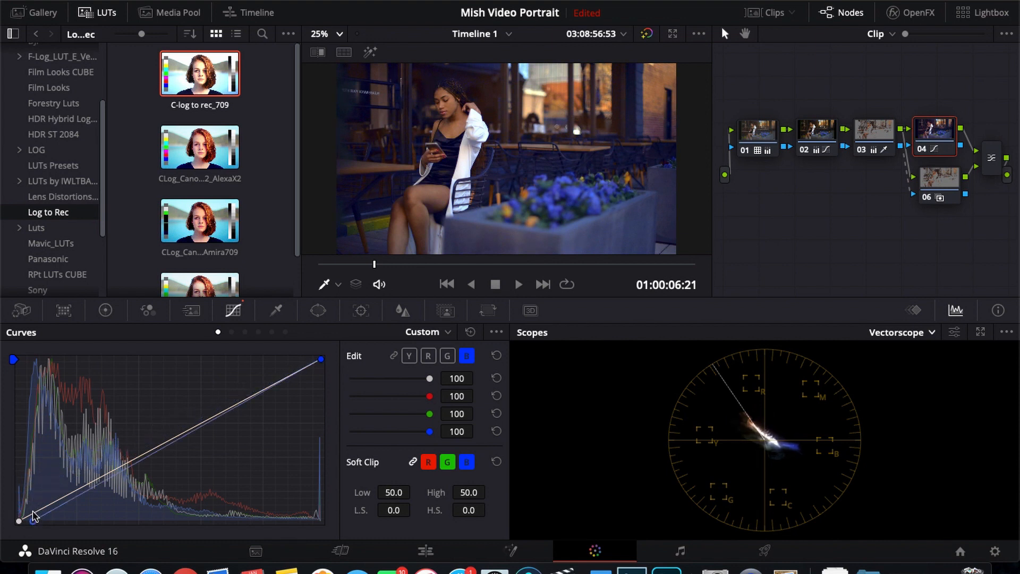
Step: Ease back node 04's blue shadow lift slightly and bring up its colour wheels
{"action": "left_click_drag", "start_coordinate": [20, 521], "coordinate": [18, 487]}
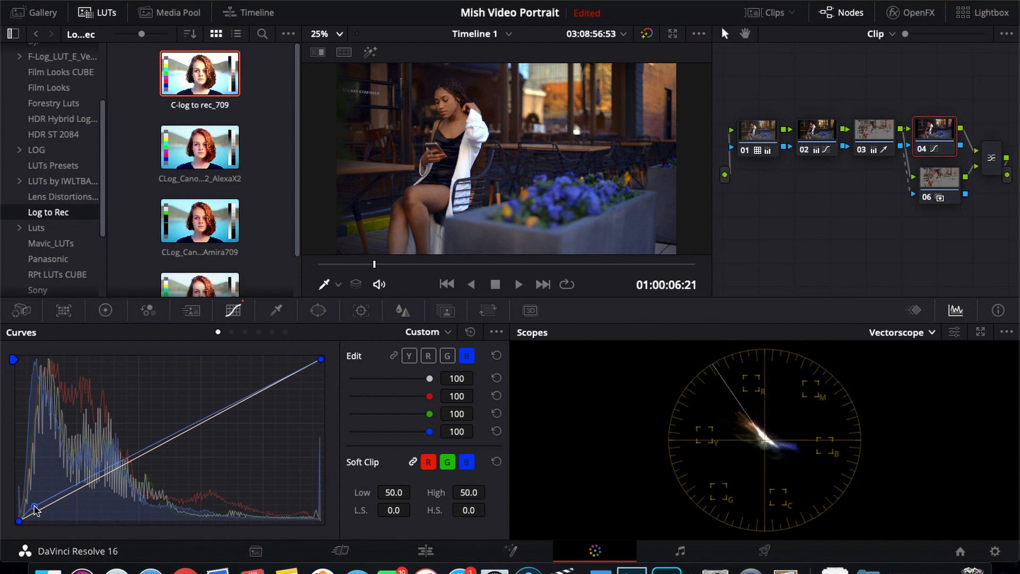
{"action": "left_click", "coordinate": [105, 310]}
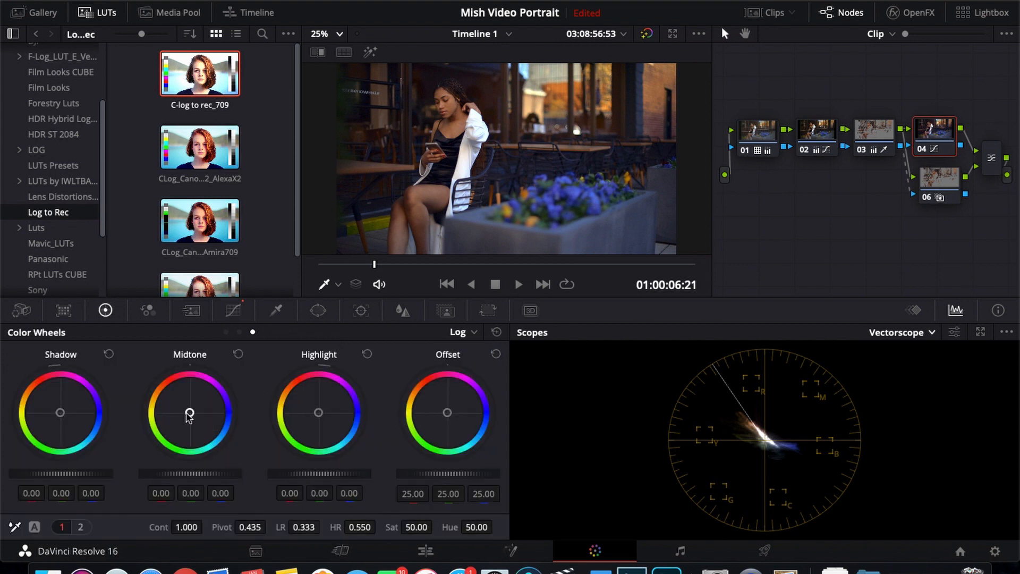
Step: Nudge node 04's midtone balance to 0.01, -0.00, -0.01, tweak shadows, and compare with node off
{"action": "left_click_drag", "start_coordinate": [188, 417], "coordinate": [189, 412]}
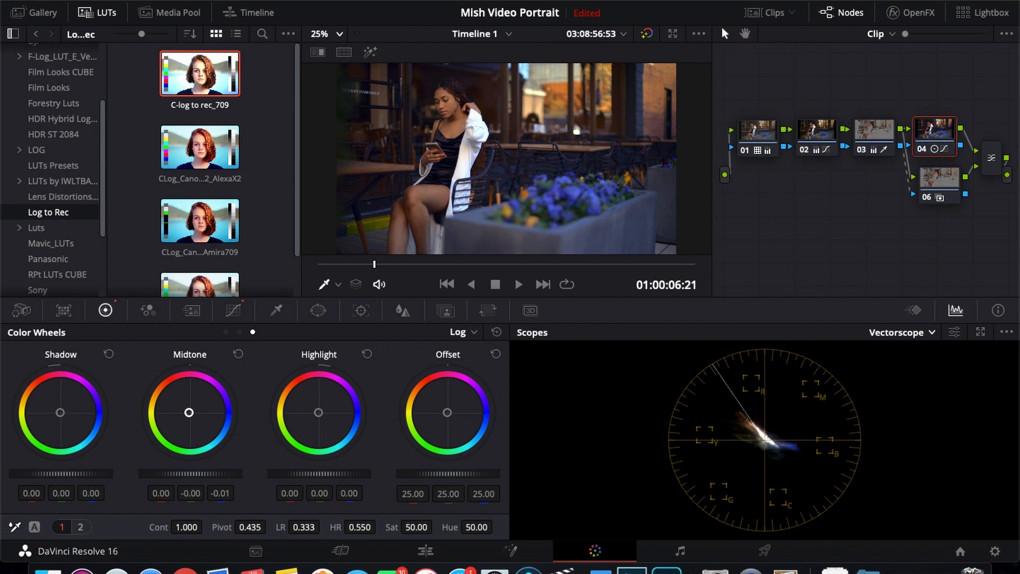
{"action": "left_click_drag", "start_coordinate": [188, 412], "coordinate": [189, 411]}
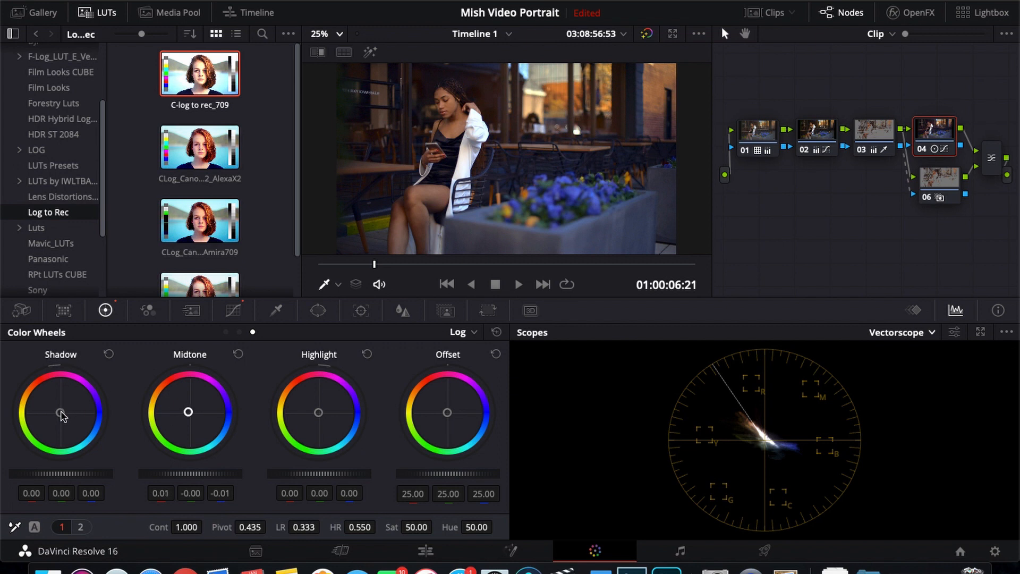
{"action": "left_click_drag", "start_coordinate": [63, 415], "coordinate": [60, 412]}
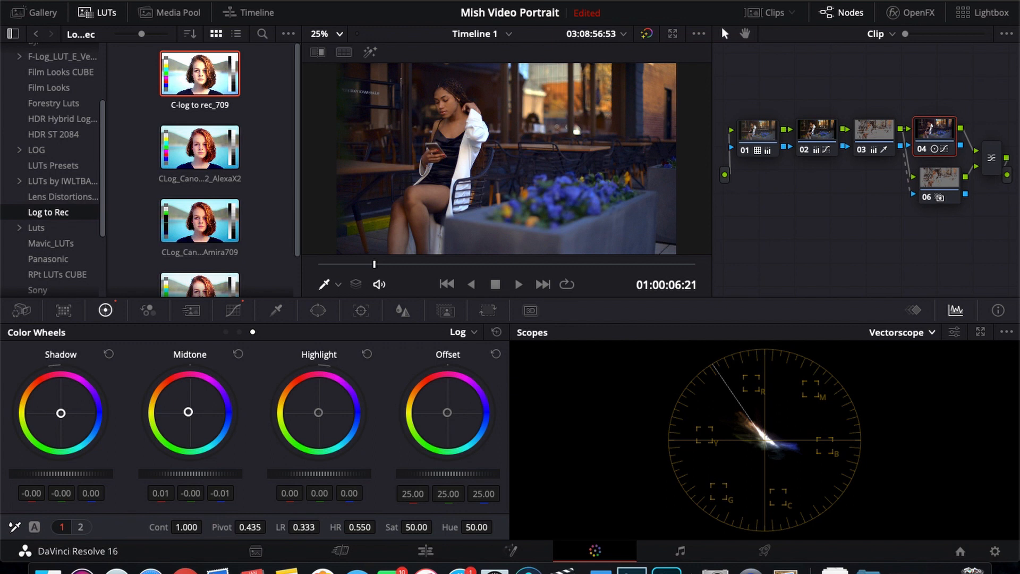
{"action": "mouse_move", "coordinate": [983, 145]}
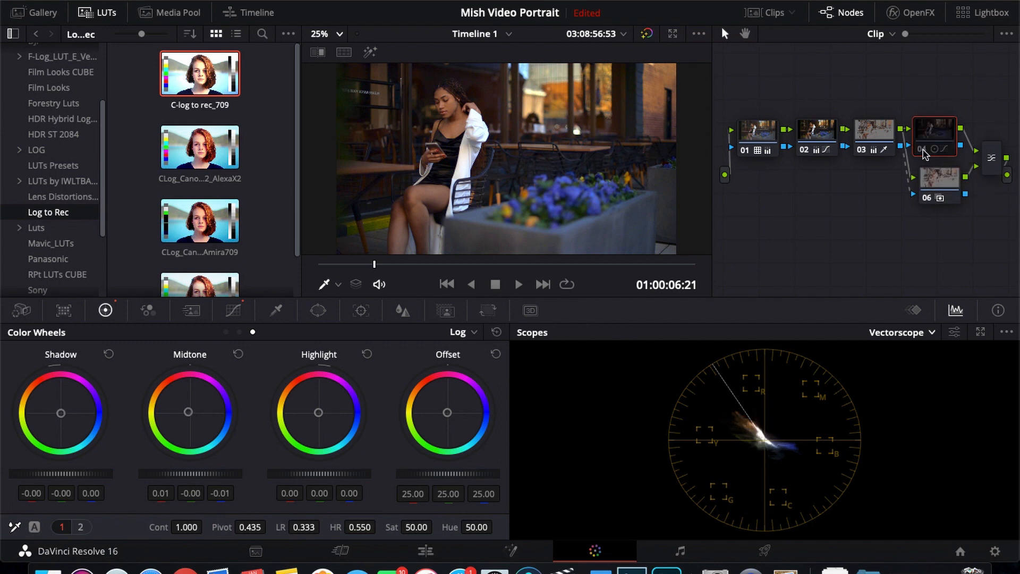
{"action": "left_click", "coordinate": [933, 137]}
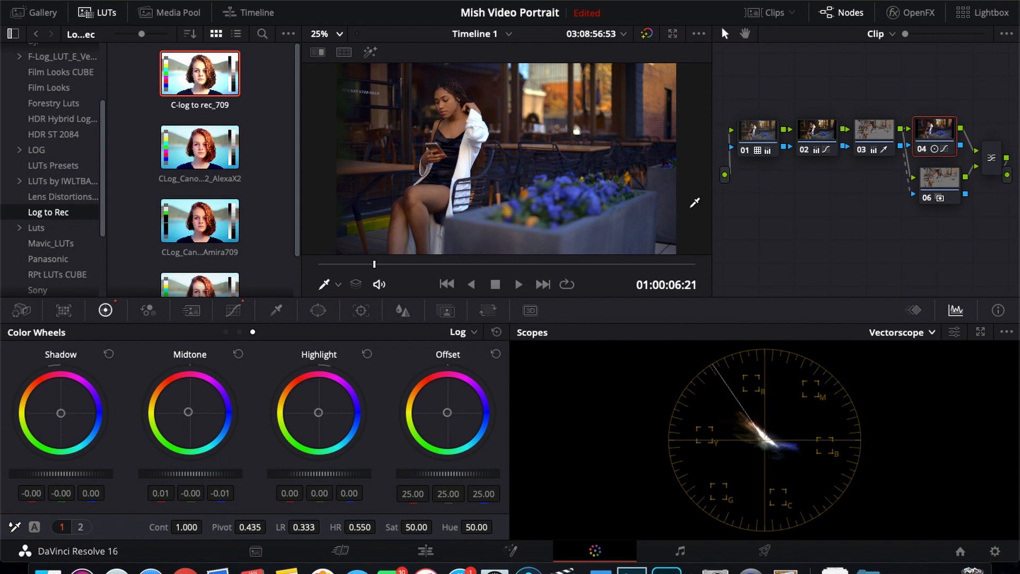
{"action": "left_click", "coordinate": [233, 310]}
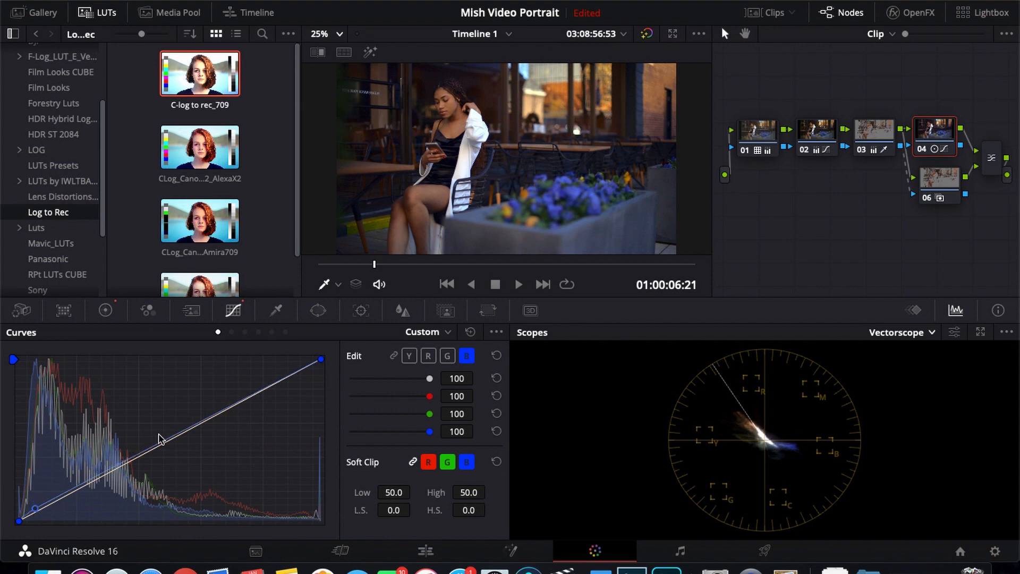
Step: Show node 04's Lum vs Sat curve, compare against the ungraded clip, and reveal thumbnails
{"action": "left_click", "coordinate": [445, 310]}
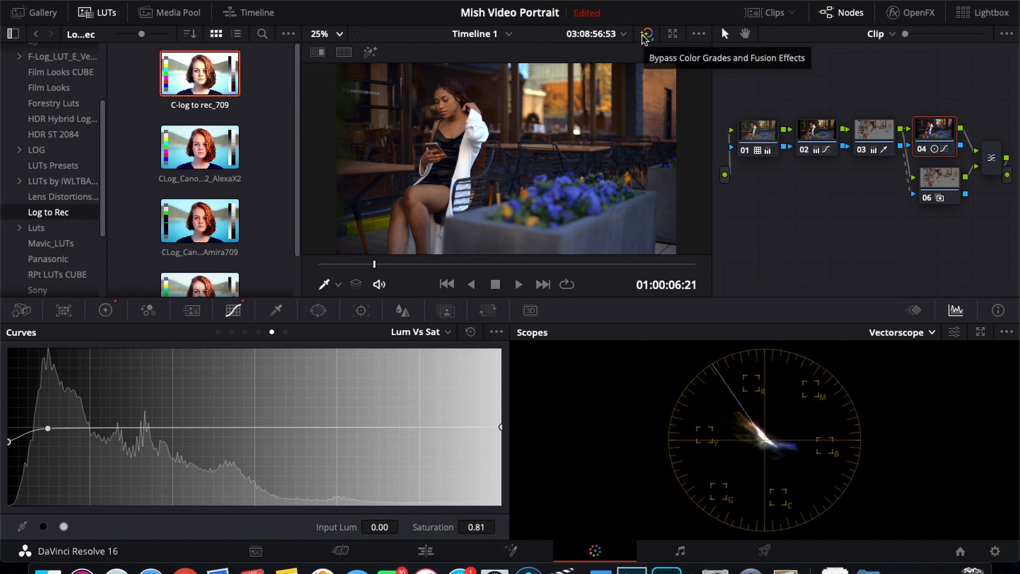
{"action": "left_click", "coordinate": [646, 34]}
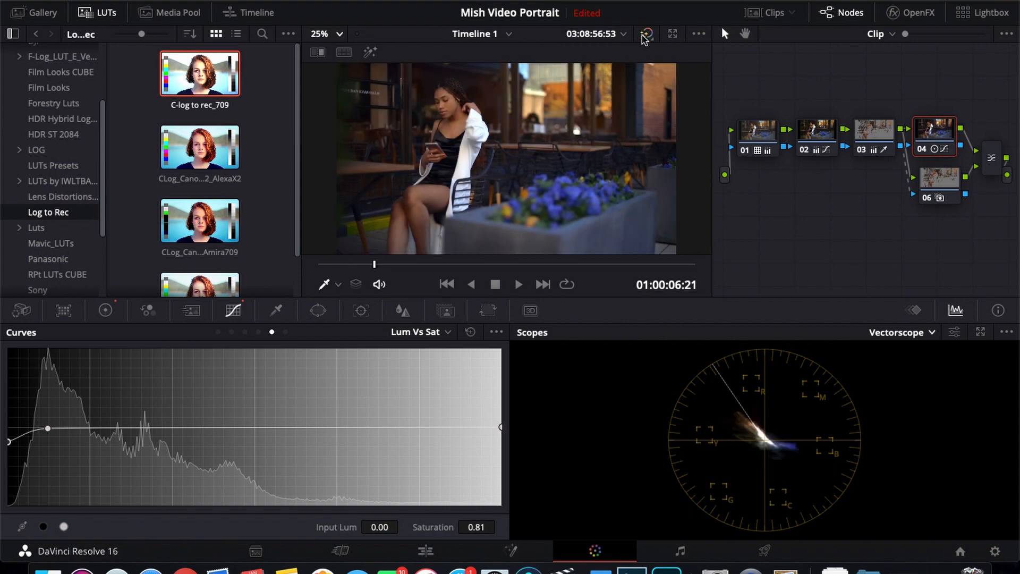
{"action": "left_click", "coordinate": [647, 34]}
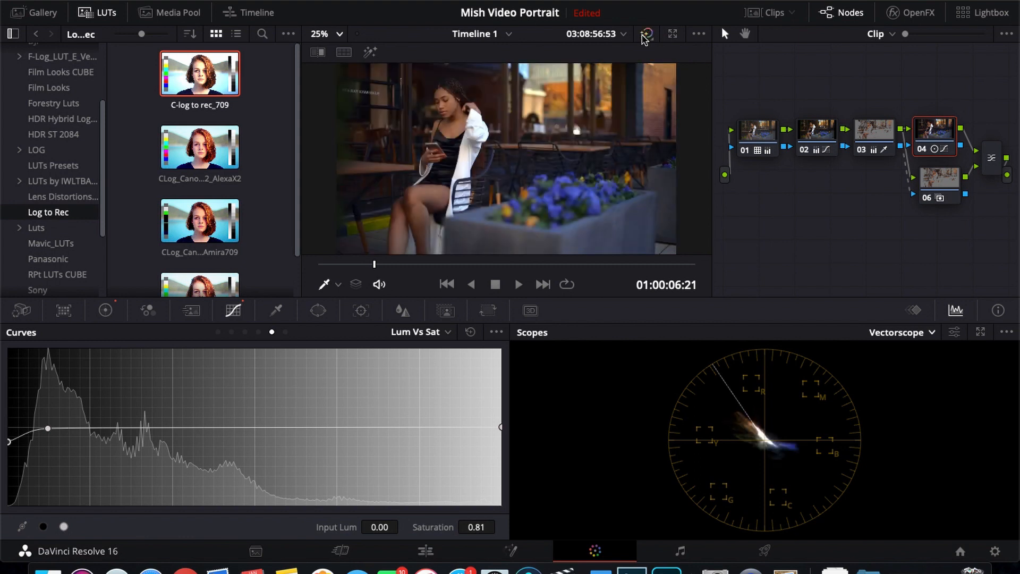
{"action": "left_click", "coordinate": [646, 34]}
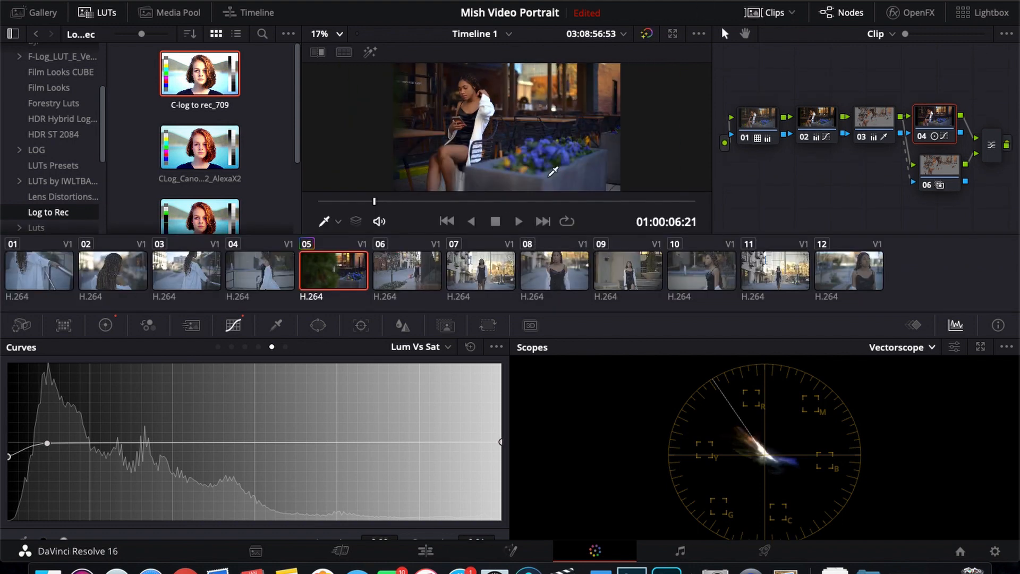
{"action": "mouse_move", "coordinate": [267, 276]}
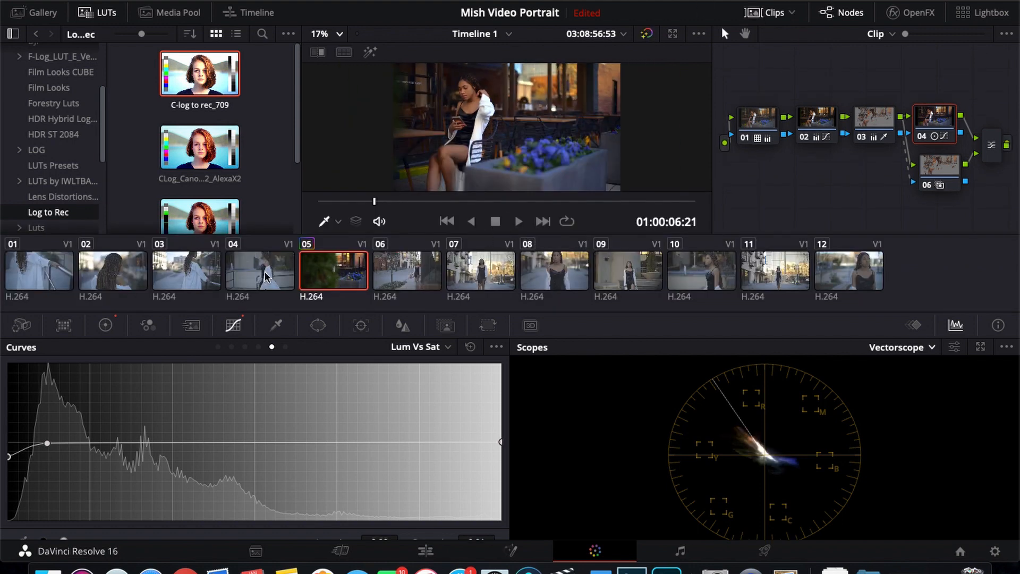
Step: Open clip 04, the walking woman, and apply the sitting-woman clip's grade to it
{"action": "left_click", "coordinate": [260, 271]}
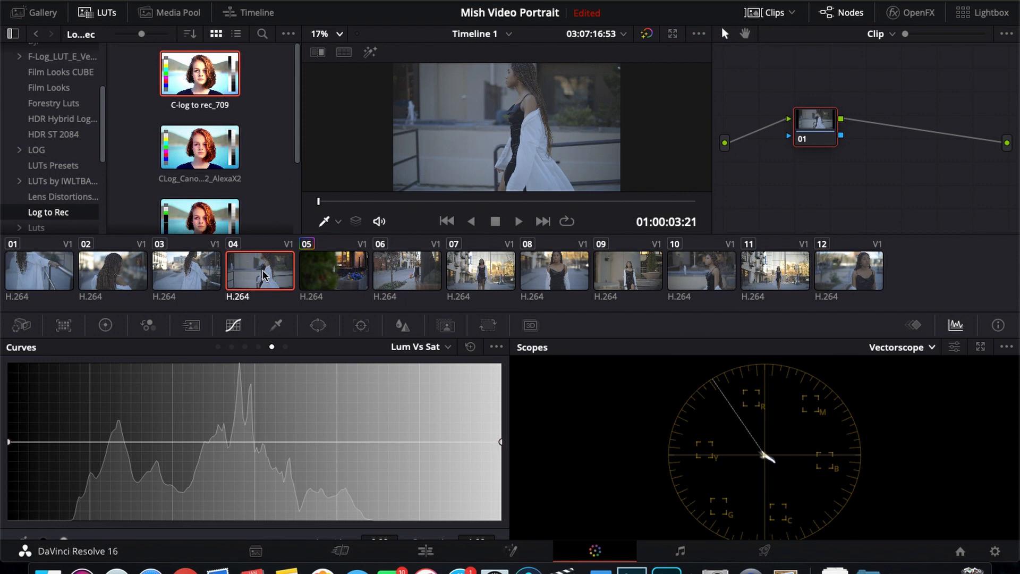
{"action": "mouse_move", "coordinate": [319, 270]}
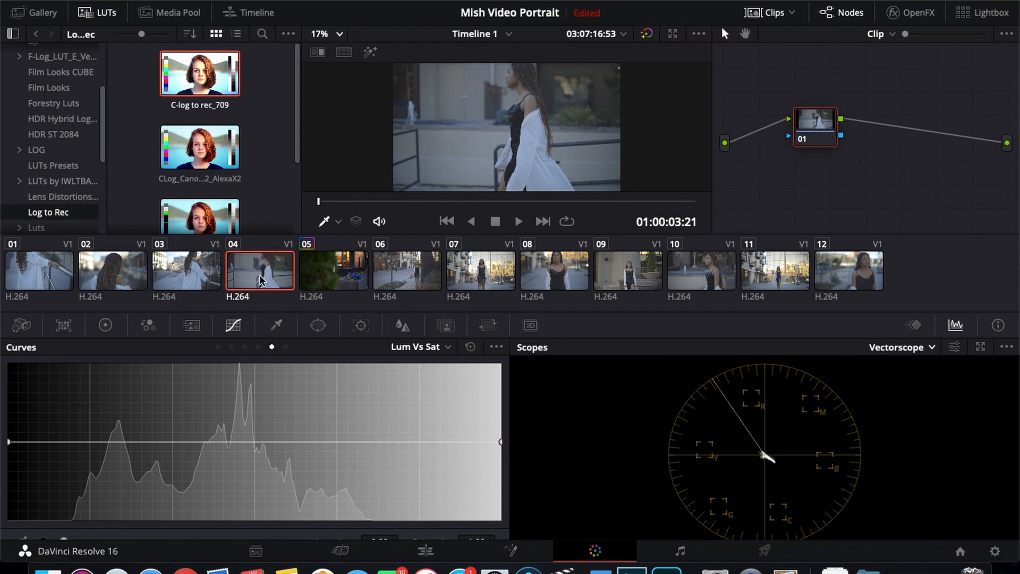
{"action": "mouse_move", "coordinate": [326, 273]}
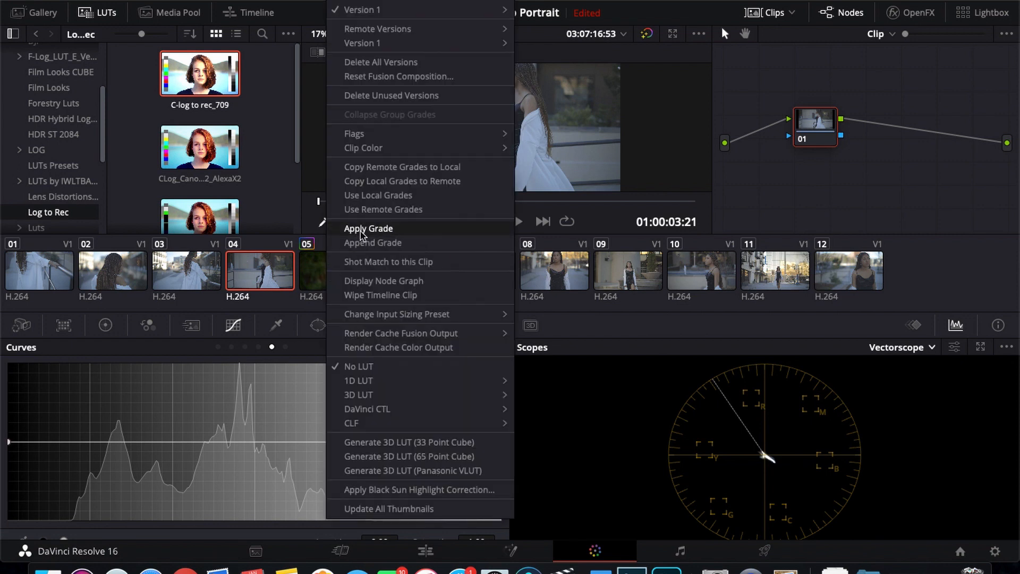
{"action": "left_click", "coordinate": [368, 228]}
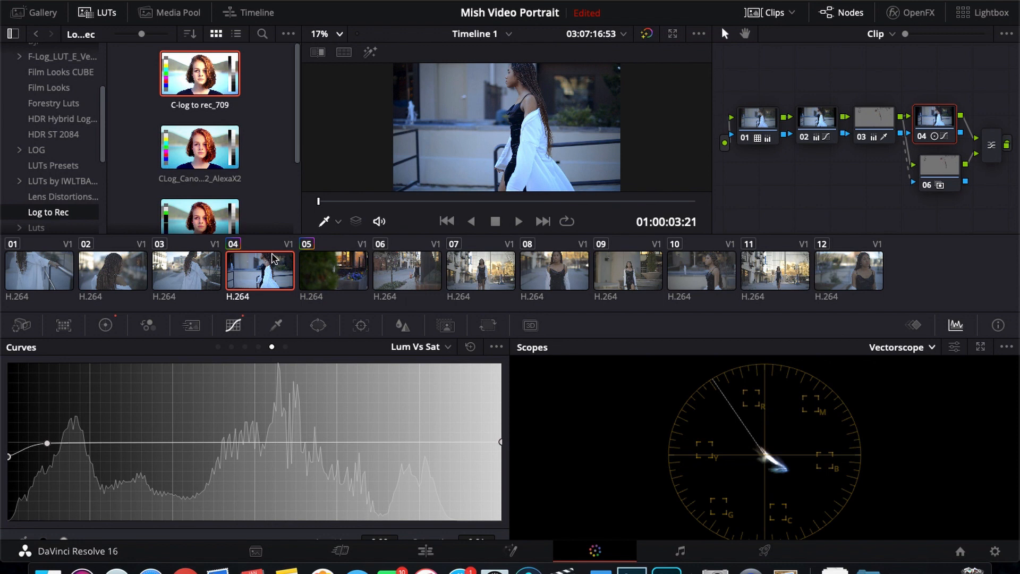
{"action": "mouse_move", "coordinate": [825, 107]}
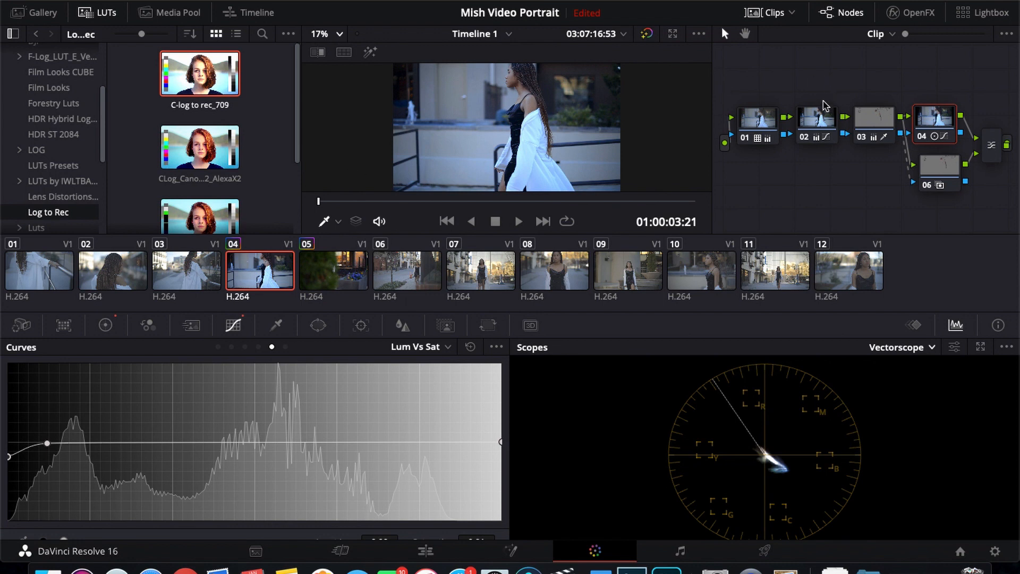
{"action": "mouse_move", "coordinate": [873, 124]}
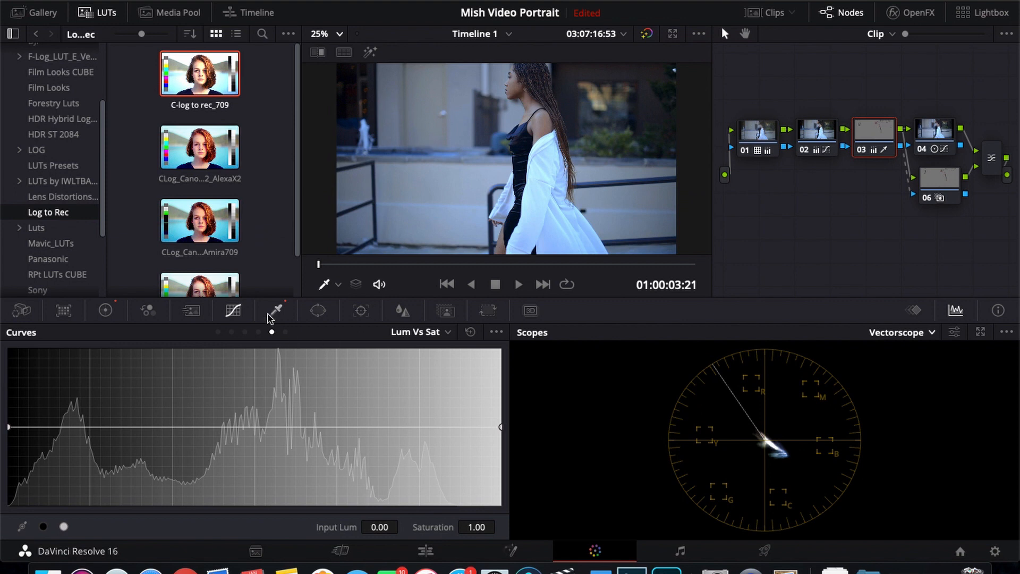
Step: Open node 03's skin qualifier and toggle the highlight matte preview on and off
{"action": "left_click", "coordinate": [276, 310]}
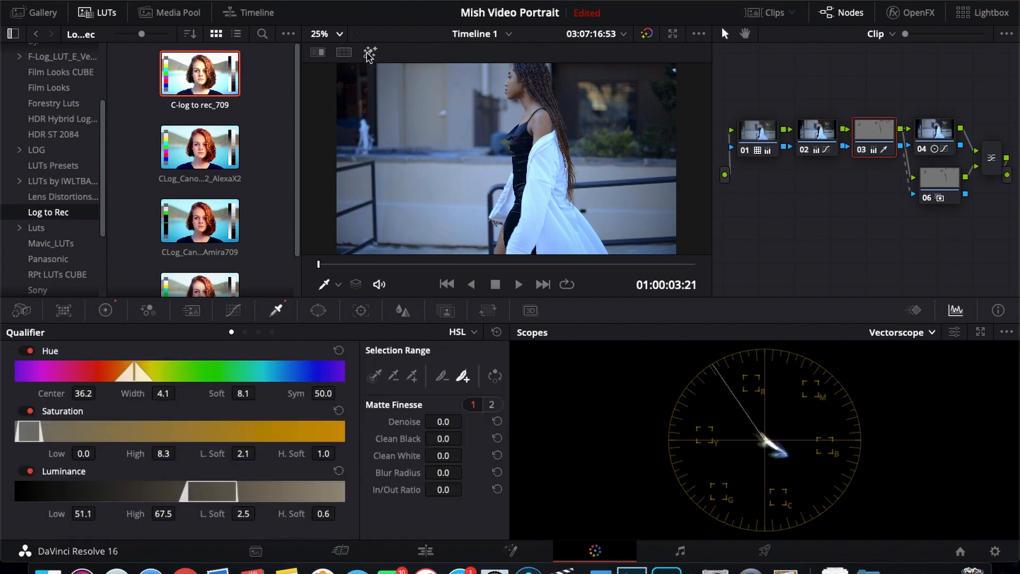
{"action": "mouse_move", "coordinate": [370, 52]}
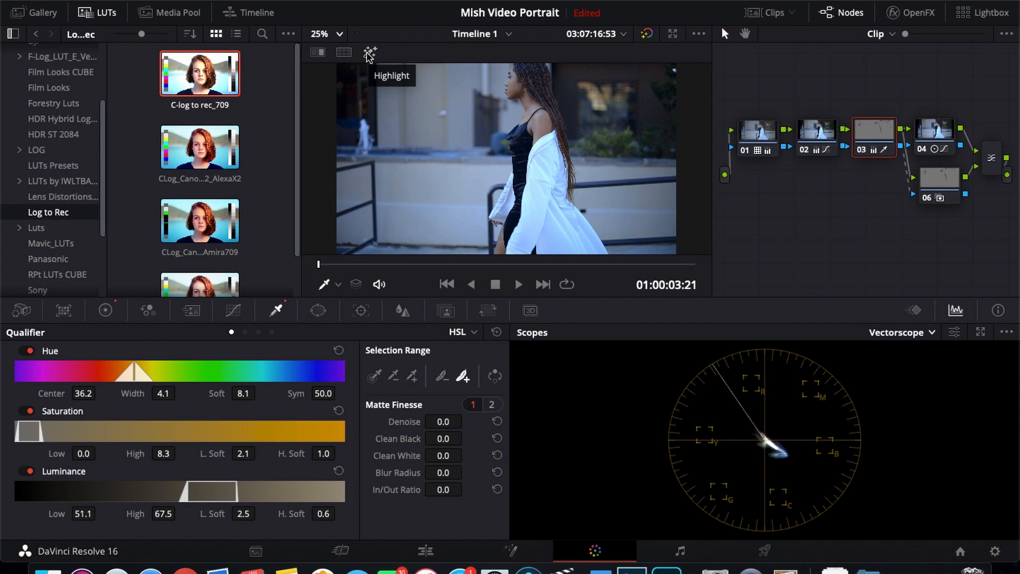
{"action": "left_click", "coordinate": [369, 53]}
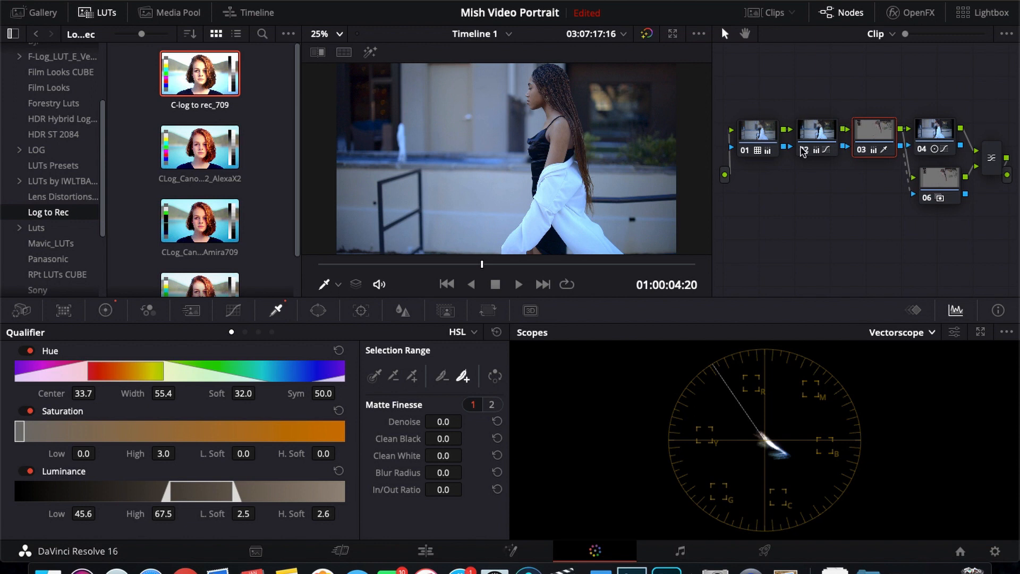
{"action": "left_click", "coordinate": [371, 52]}
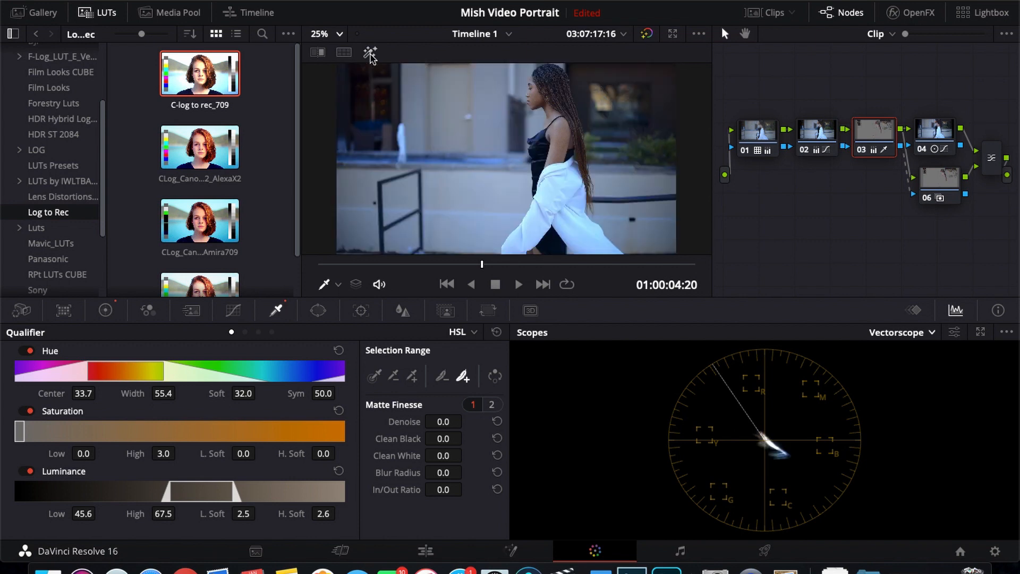
Step: Select look node 04 and compare the sidewalk clip with and without the grade
{"action": "left_click", "coordinate": [934, 134]}
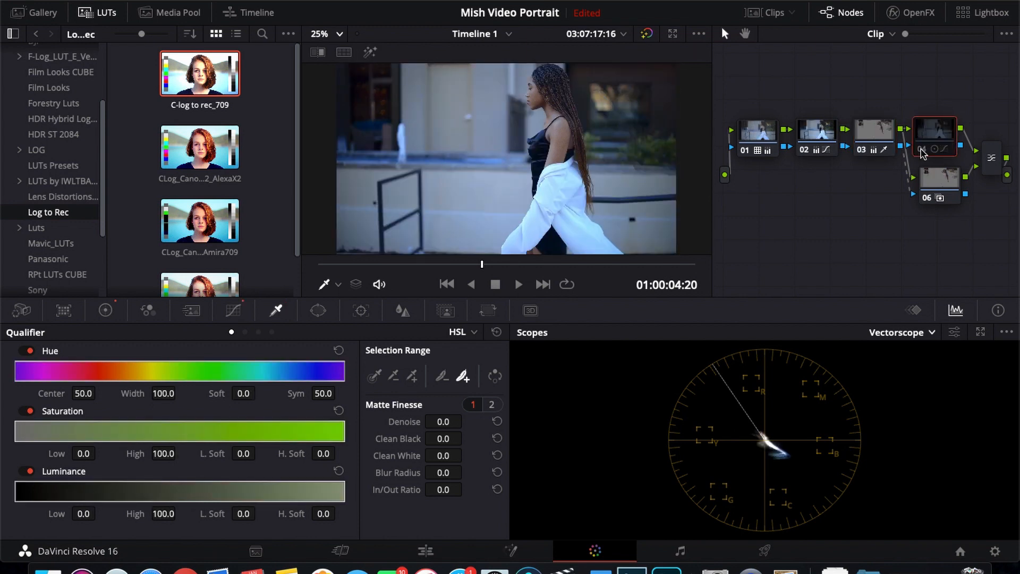
{"action": "left_click", "coordinate": [935, 136]}
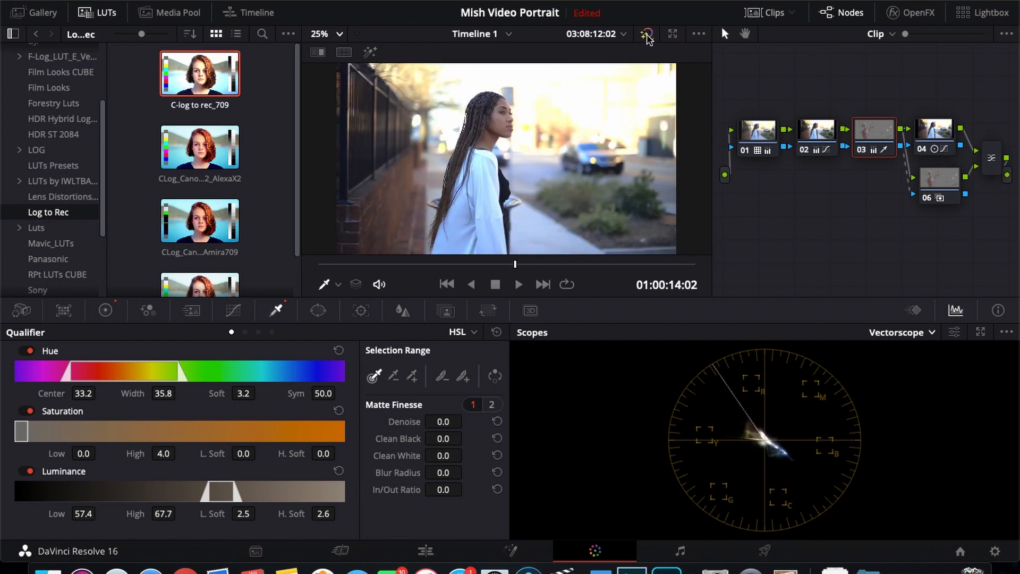
{"action": "left_click", "coordinate": [646, 34]}
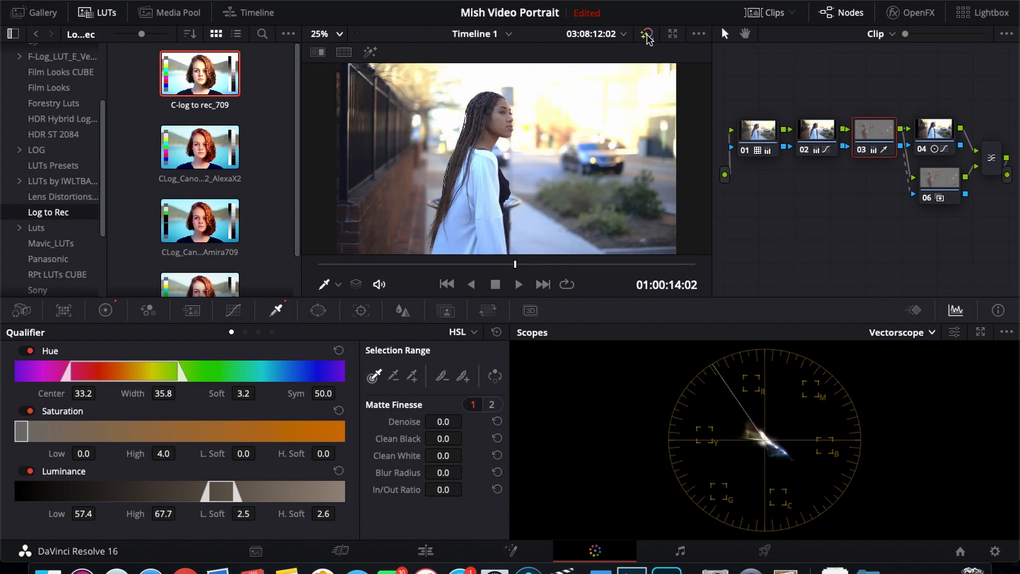
{"action": "left_click", "coordinate": [645, 34]}
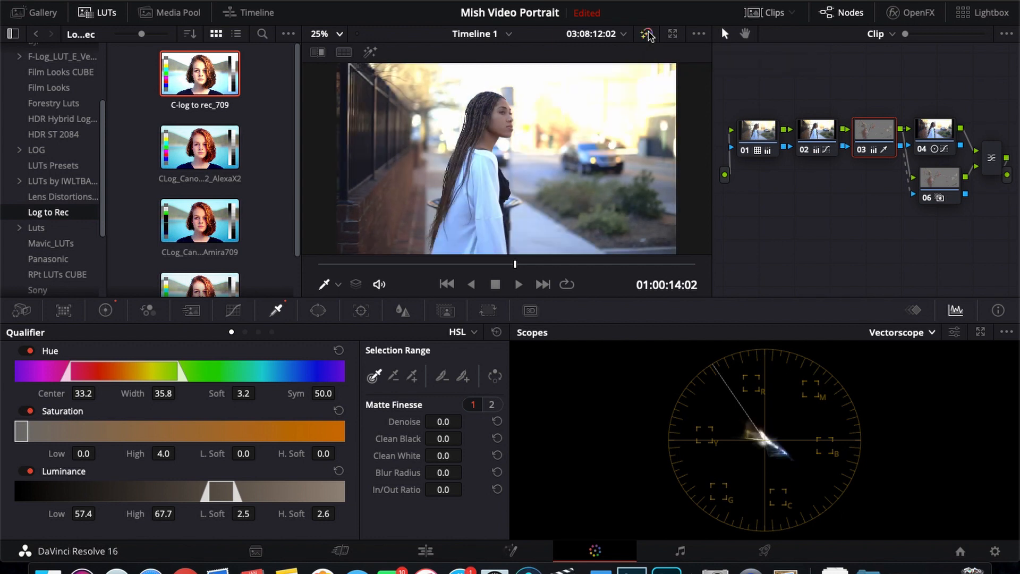
{"action": "left_click", "coordinate": [814, 132]}
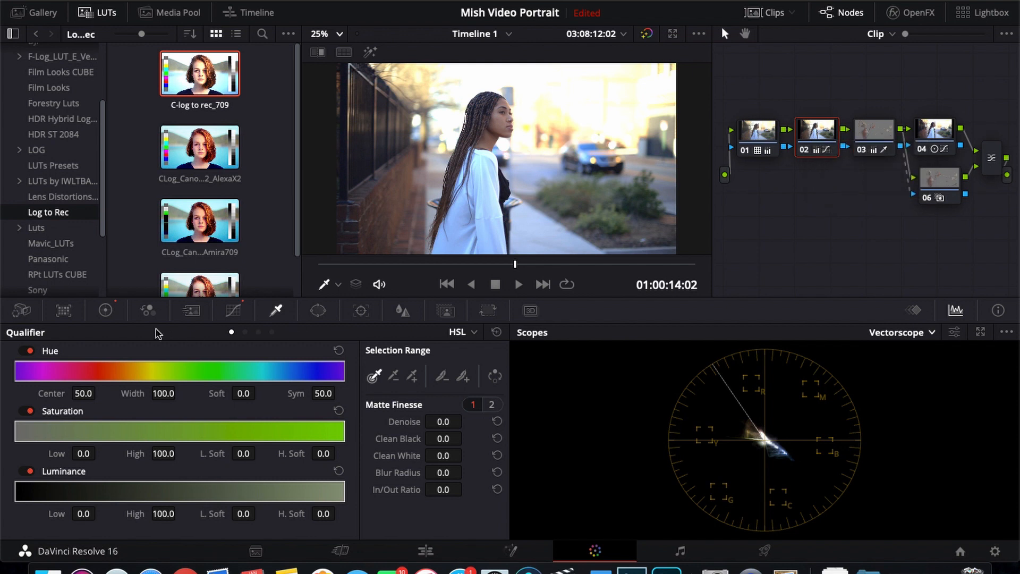
Step: Set node 02's primaries bars to lift -0.03, gamma 0.06 and gain 1.13
{"action": "left_click", "coordinate": [105, 310]}
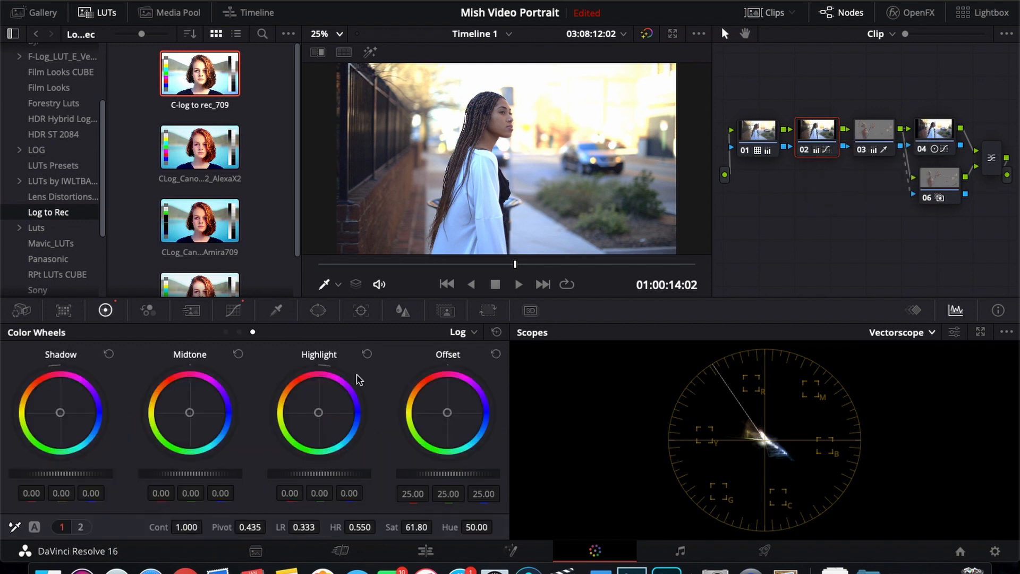
{"action": "left_click", "coordinate": [458, 332]}
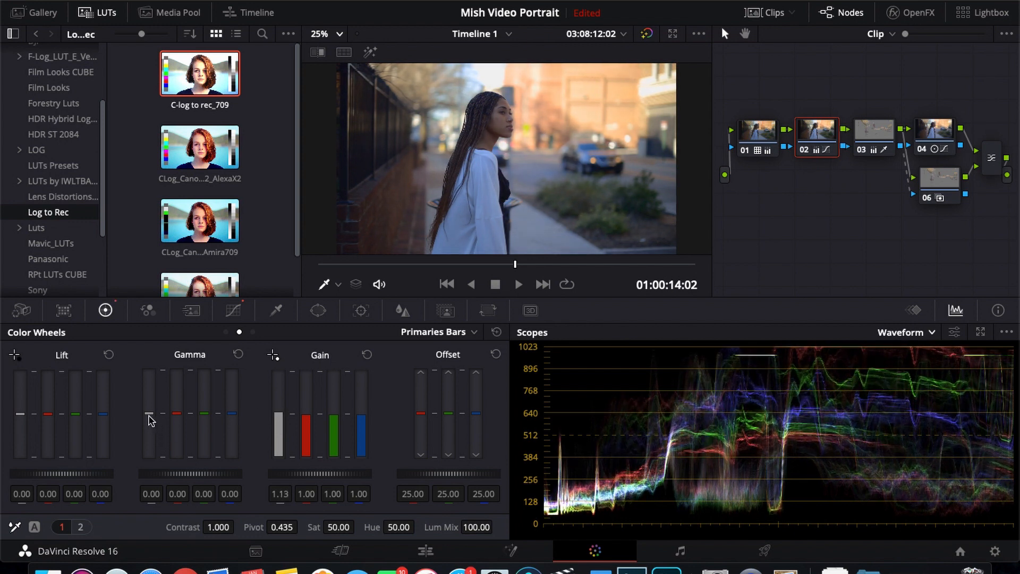
{"action": "left_click_drag", "start_coordinate": [148, 420], "coordinate": [148, 410]}
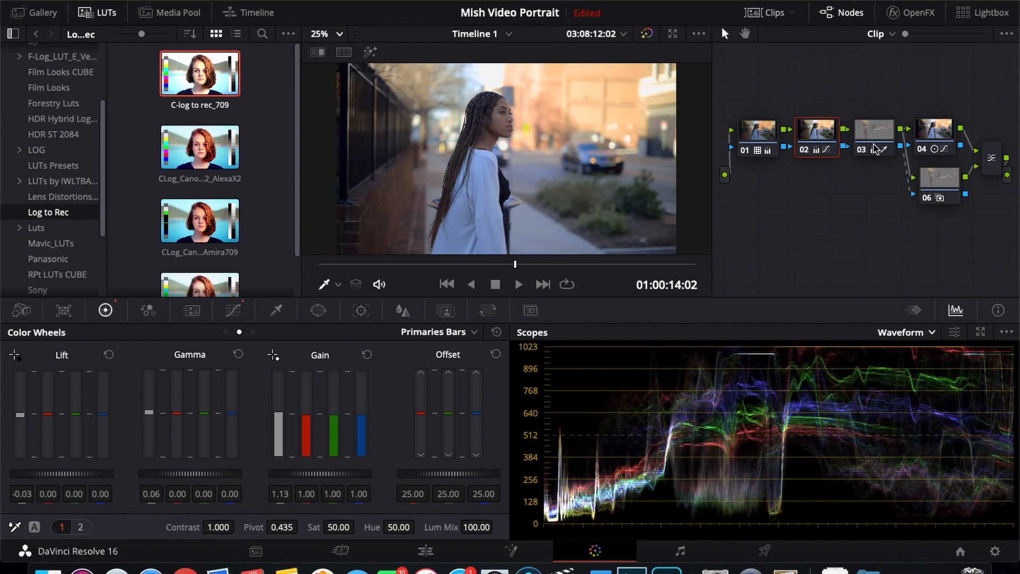
Step: Select skin node 03, view its qualifier, then open ungraded single-node clip 03
{"action": "left_click", "coordinate": [873, 128]}
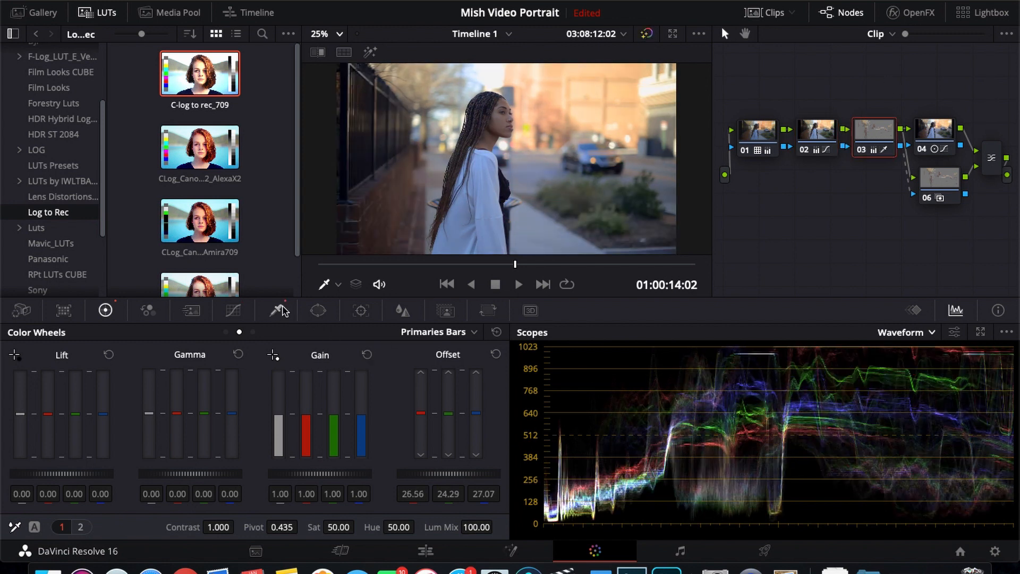
{"action": "left_click", "coordinate": [277, 310]}
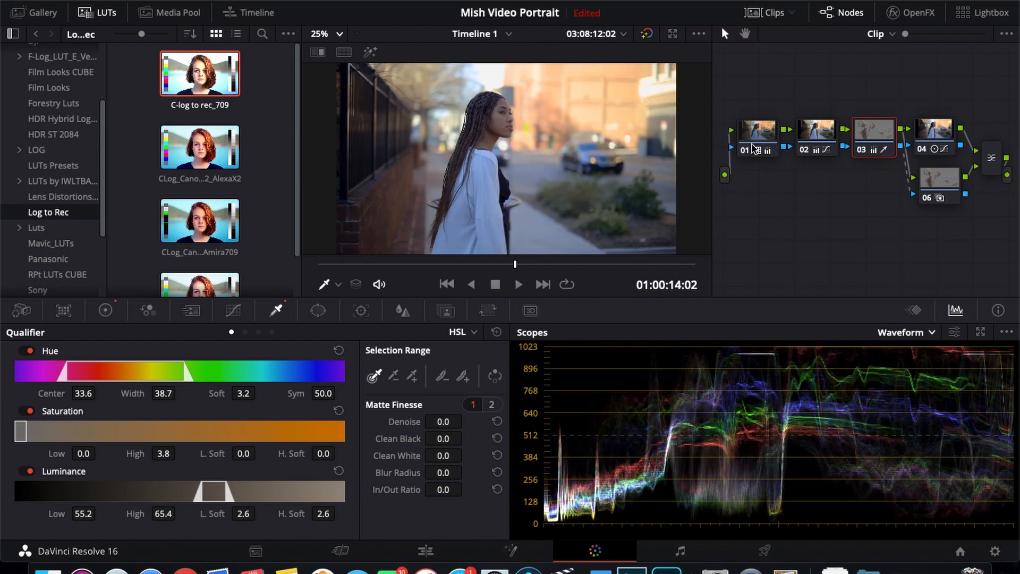
{"action": "mouse_move", "coordinate": [763, 18]}
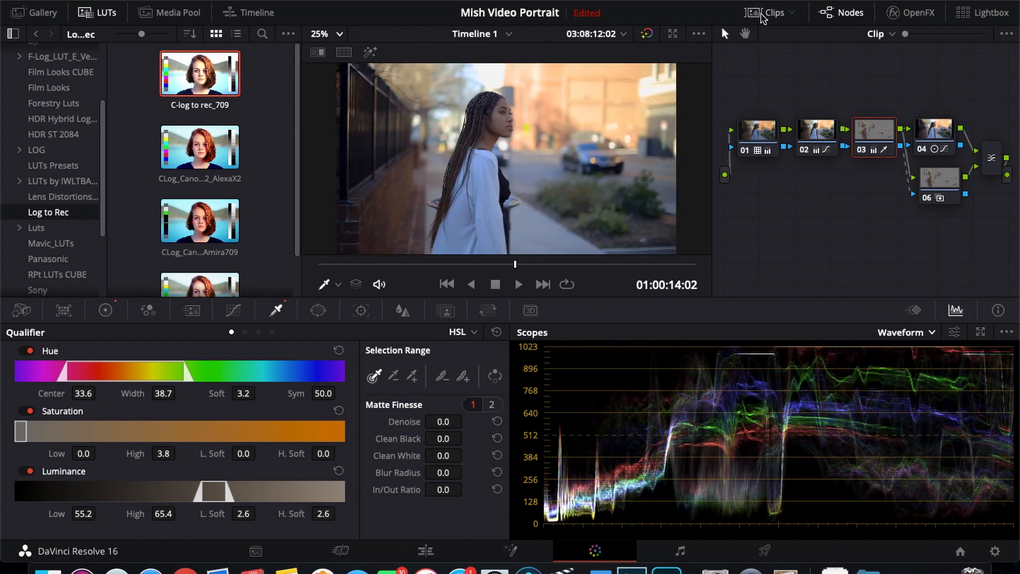
{"action": "left_click", "coordinate": [773, 11]}
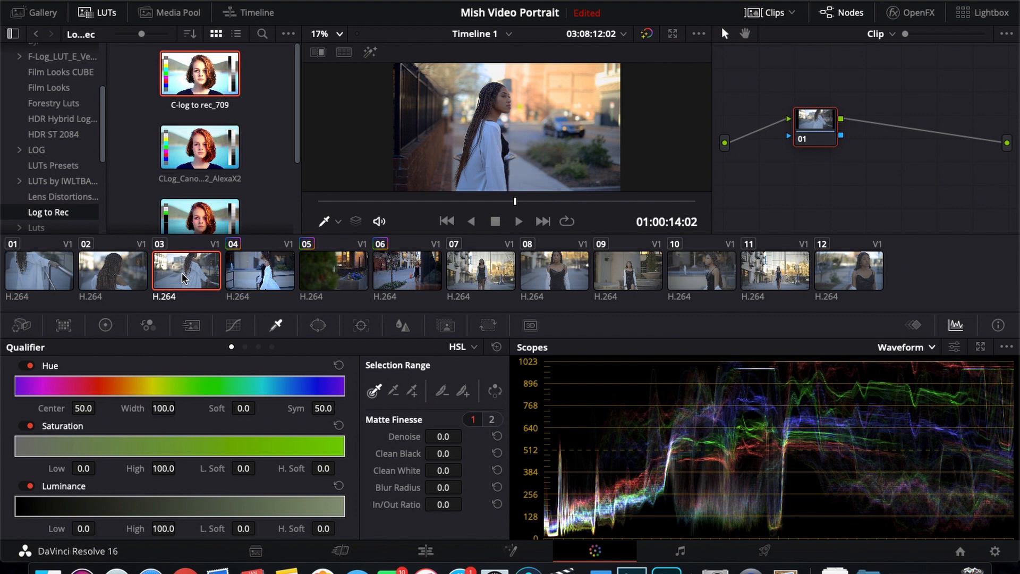